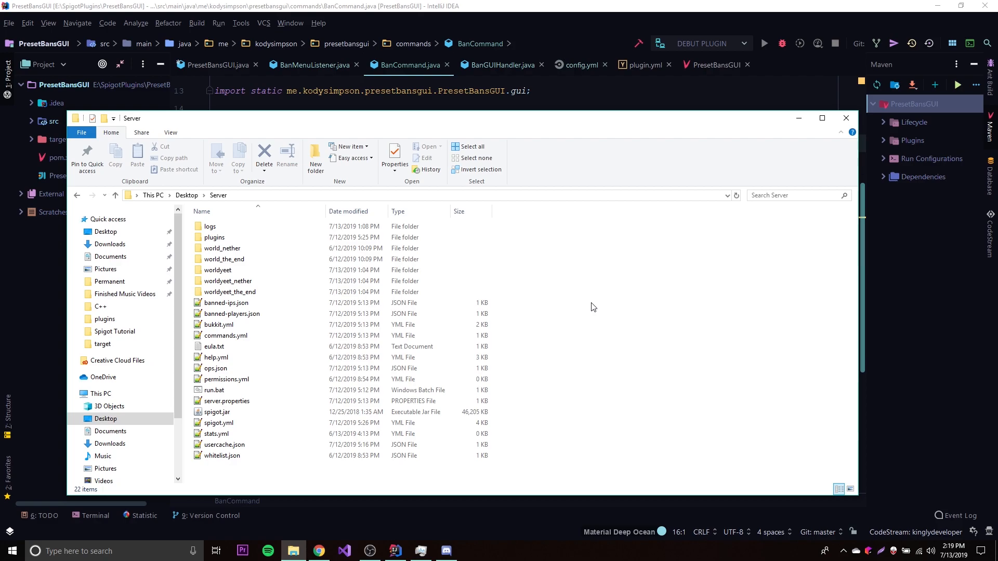
View the server's plugins folder (PluginMetrics, PresetBansGUI, PresetBansGUI.jar) in File Explorer
click(214, 237)
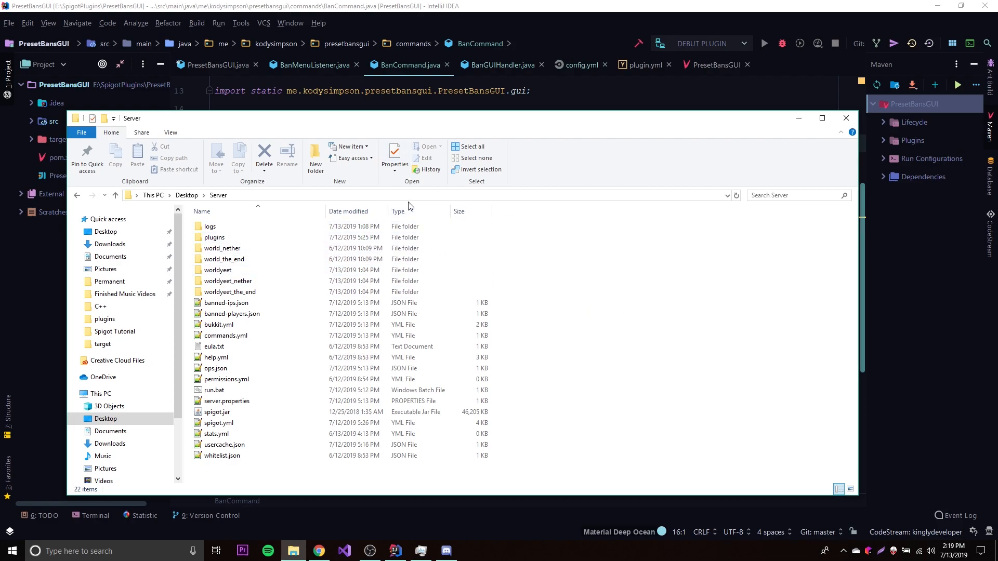
click(845, 117)
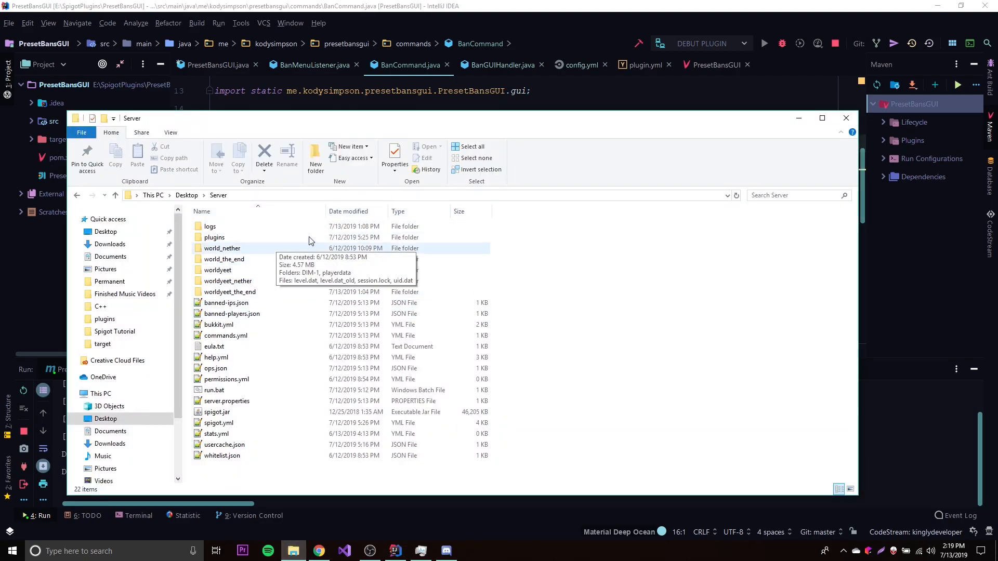
double_click(214, 237)
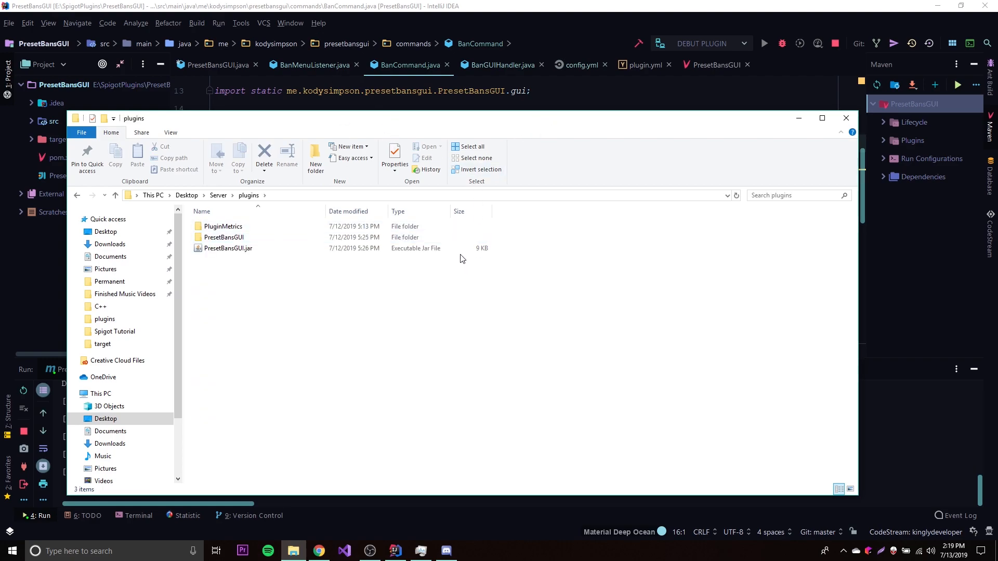
mouse_move(452, 308)
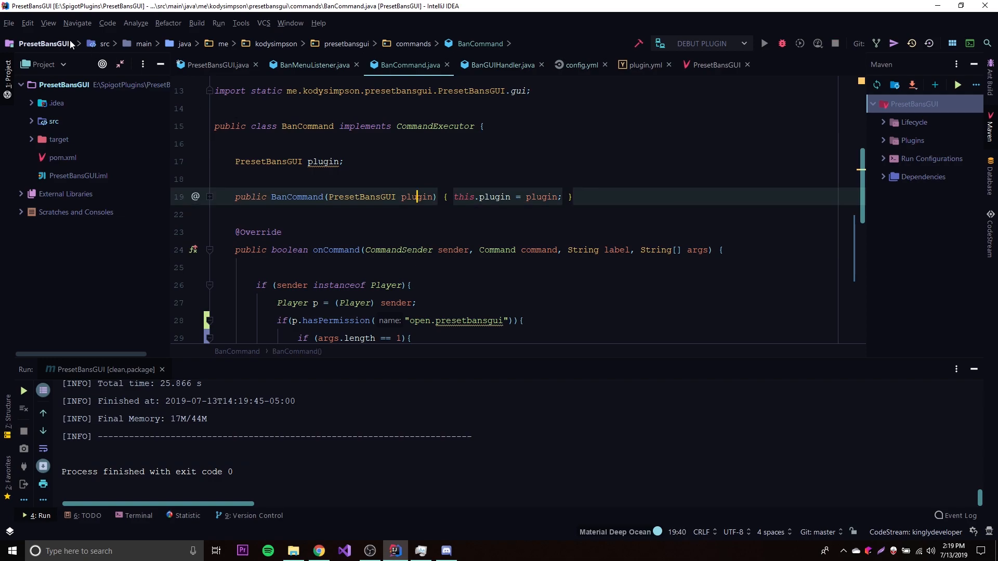
Create a new Spigot project named test with GroupId me.kodysimpson via the wizard
click(9, 23)
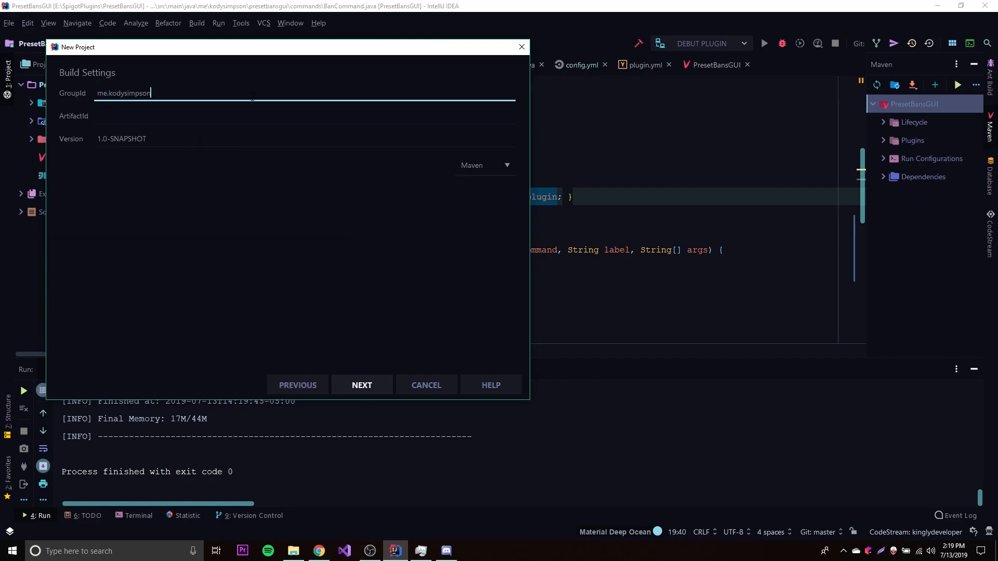
click(425, 385)
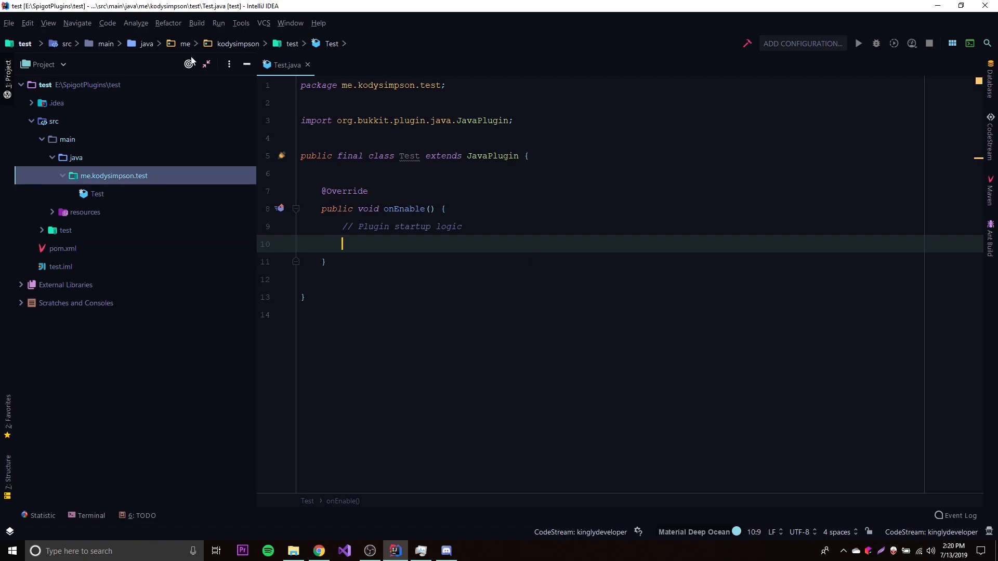
Create a BootyCommand class in me.kodysimpson.test implementing CommandExecutor
right_click(114, 176)
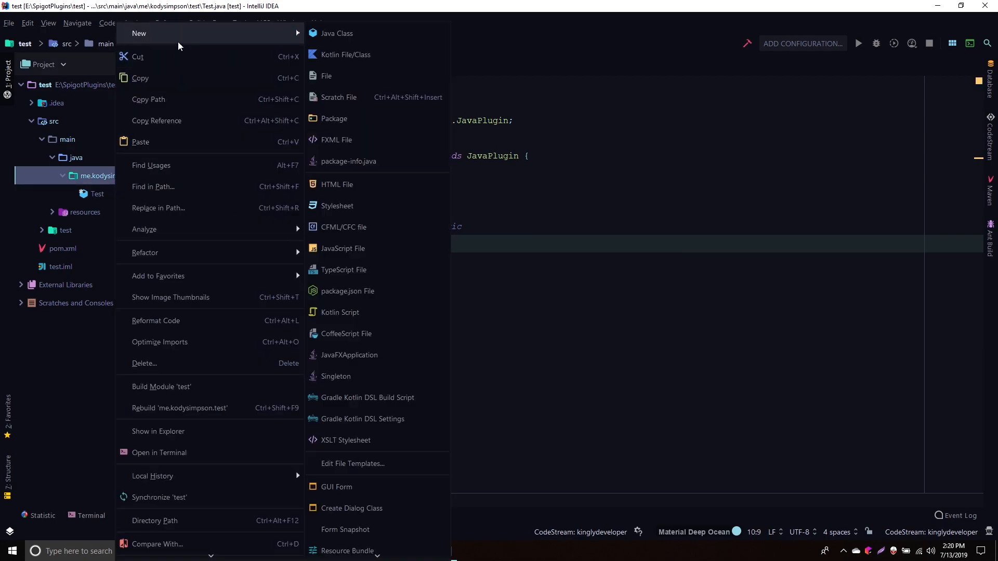
click(336, 33)
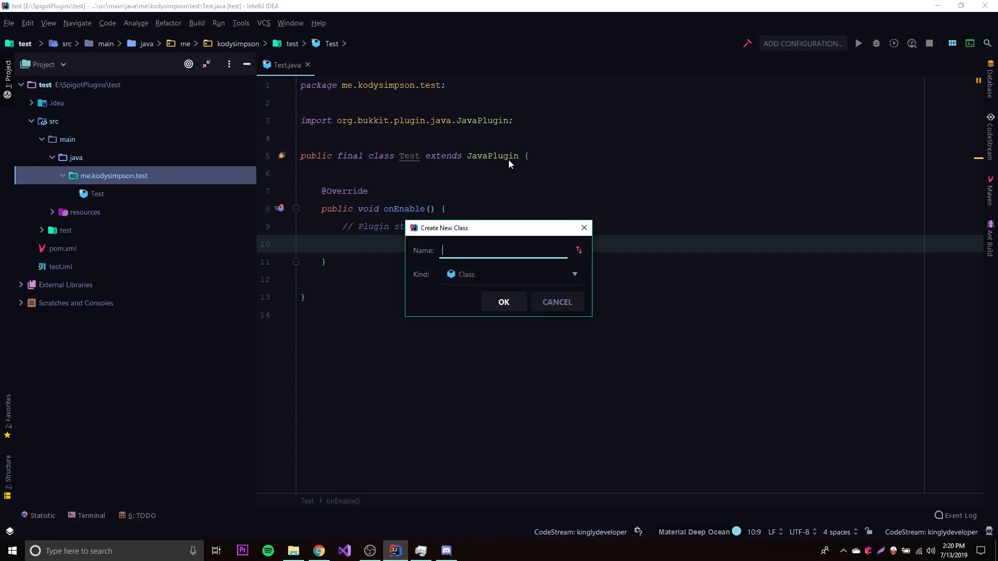
mouse_move(580, 198)
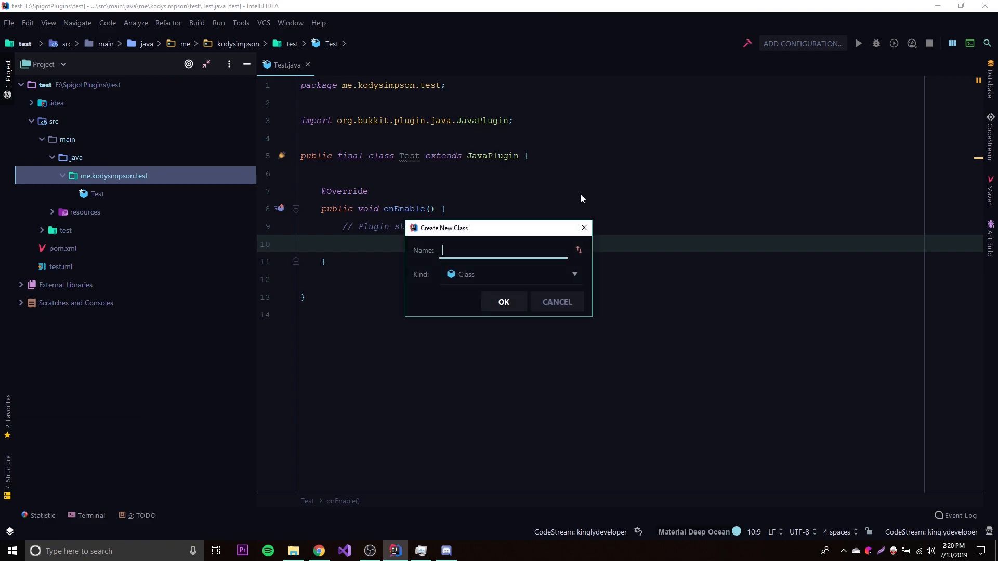
text(BootyCommand)
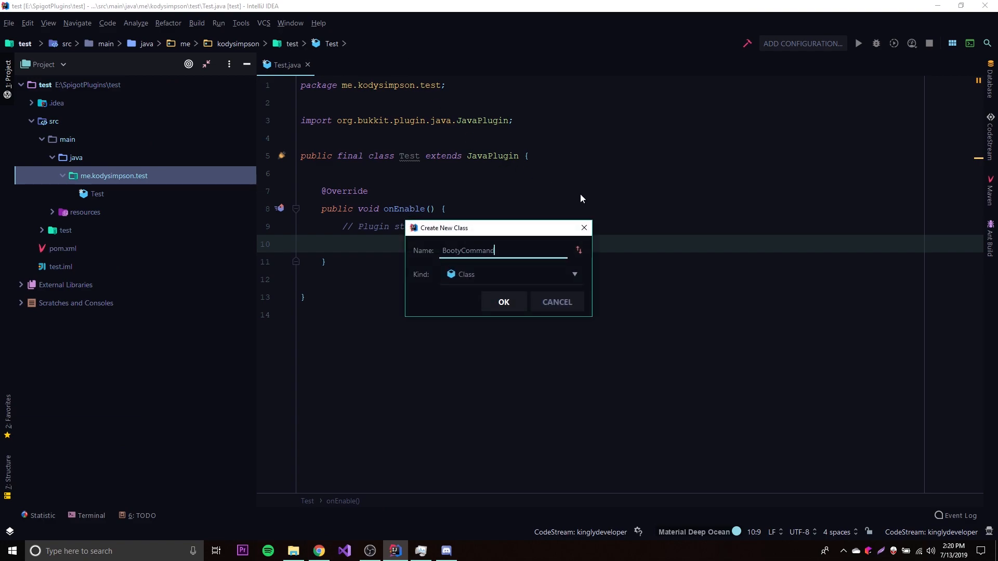
click(503, 302)
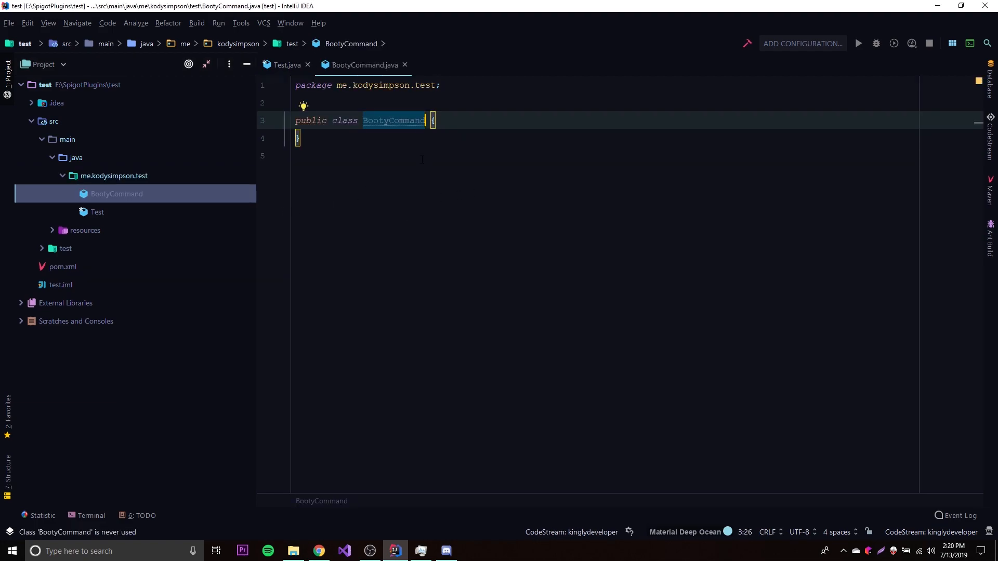
text(im)
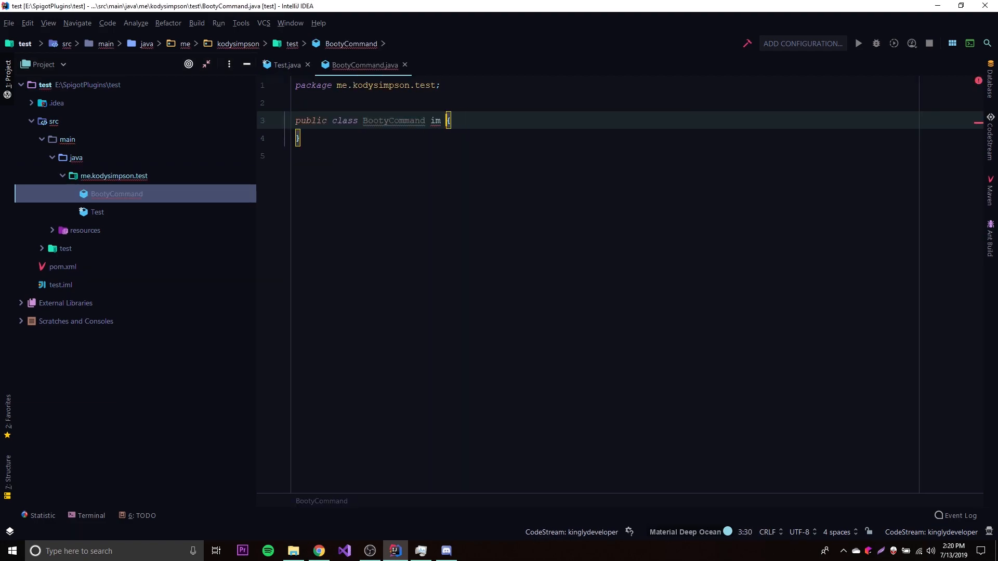
text(plements)
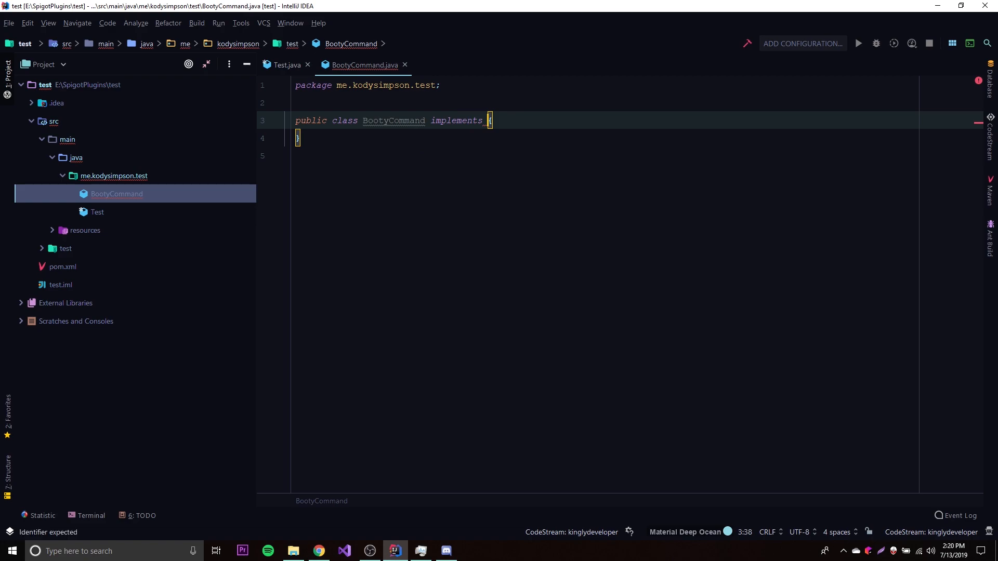
text(CommandExecutor)
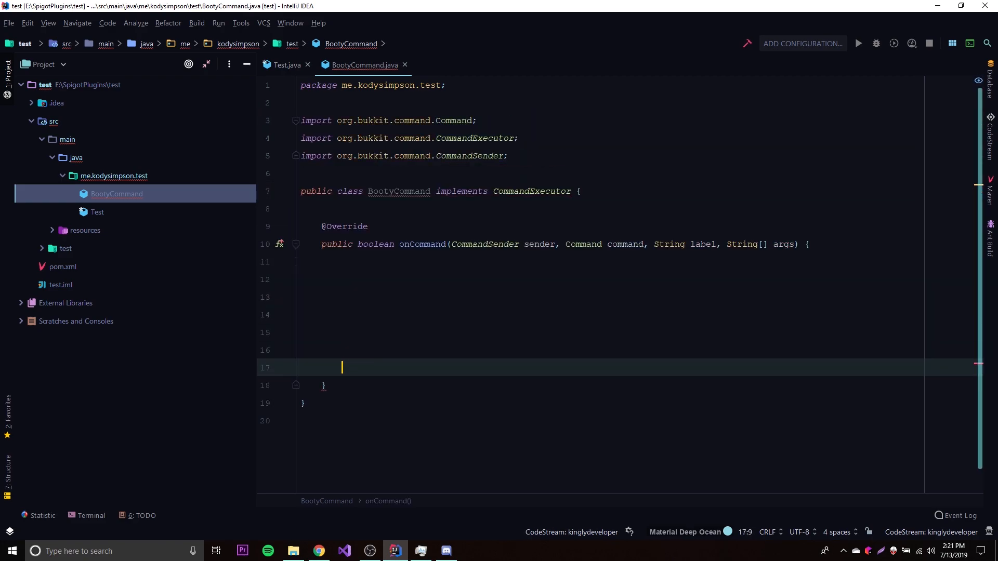
In onCommand, cast the sender to Player, send it a message and return true
text(return true;)
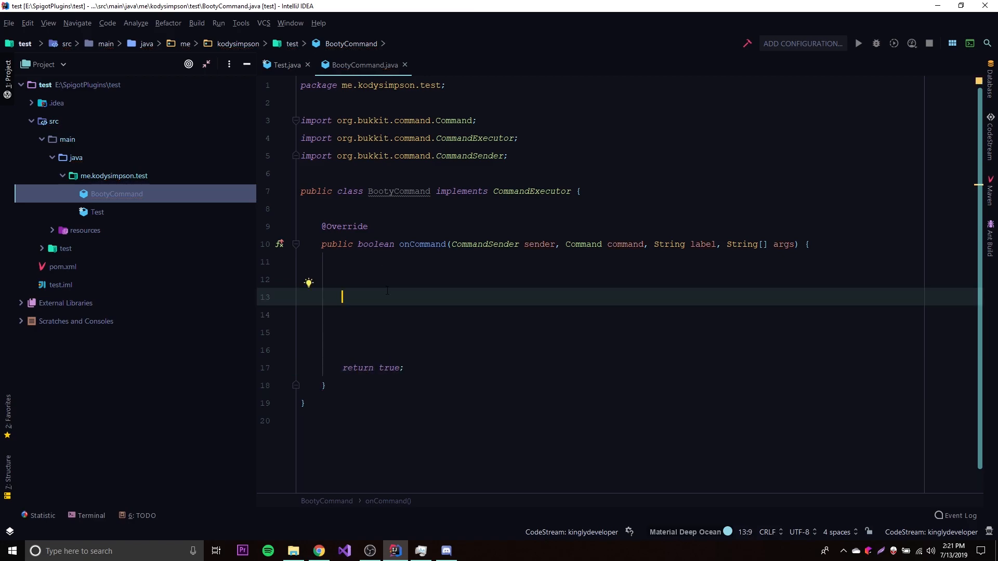
text(Player player =)
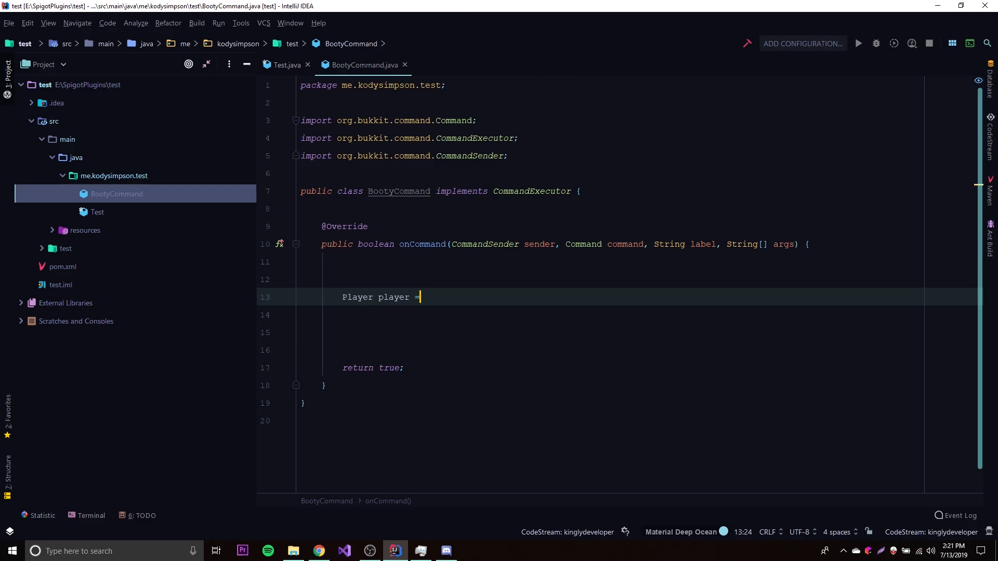
text((Player) sender;)
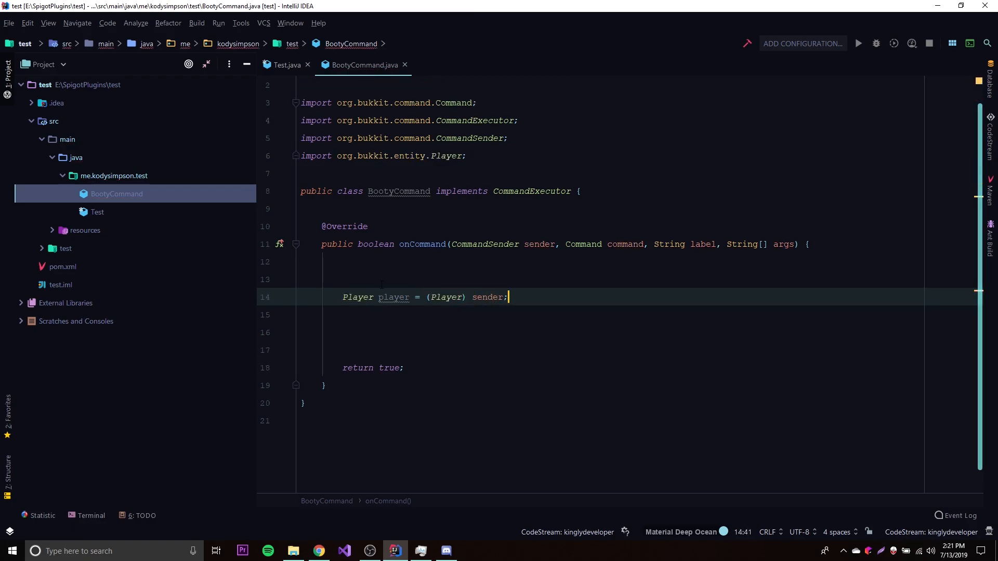
text(player/)
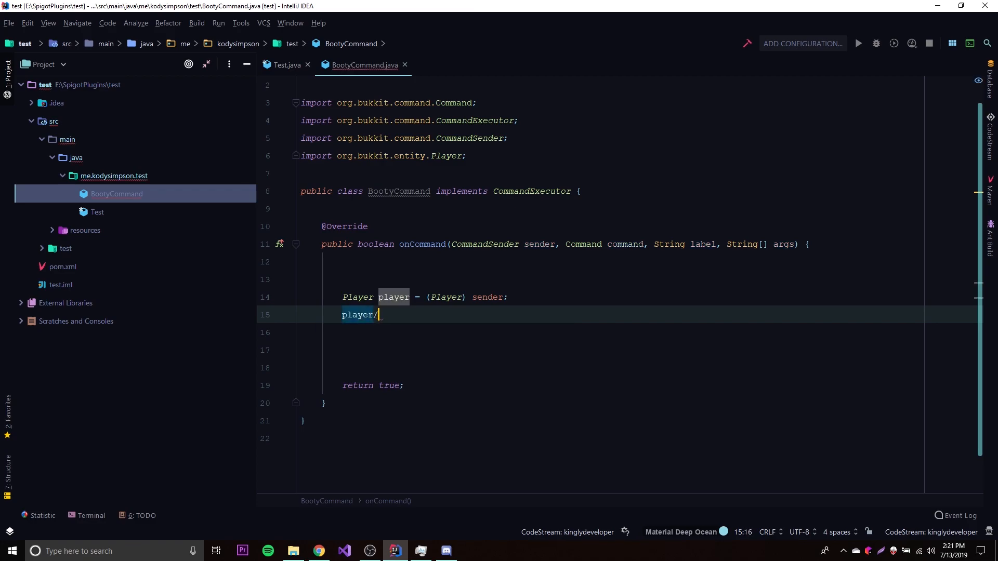
text(.send)
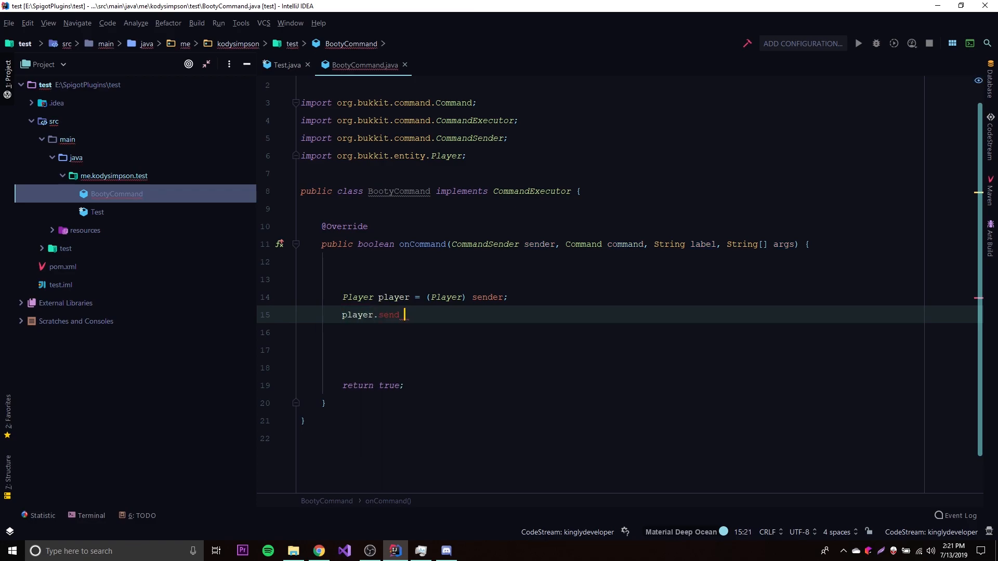
text(send)
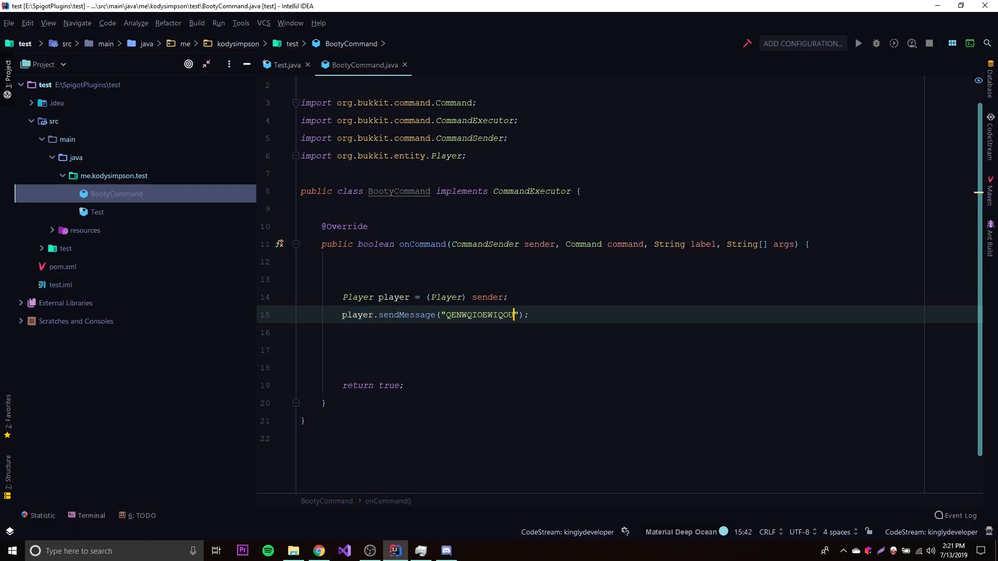
text(QIOUIOEWQHIRWQORIQHW   O)
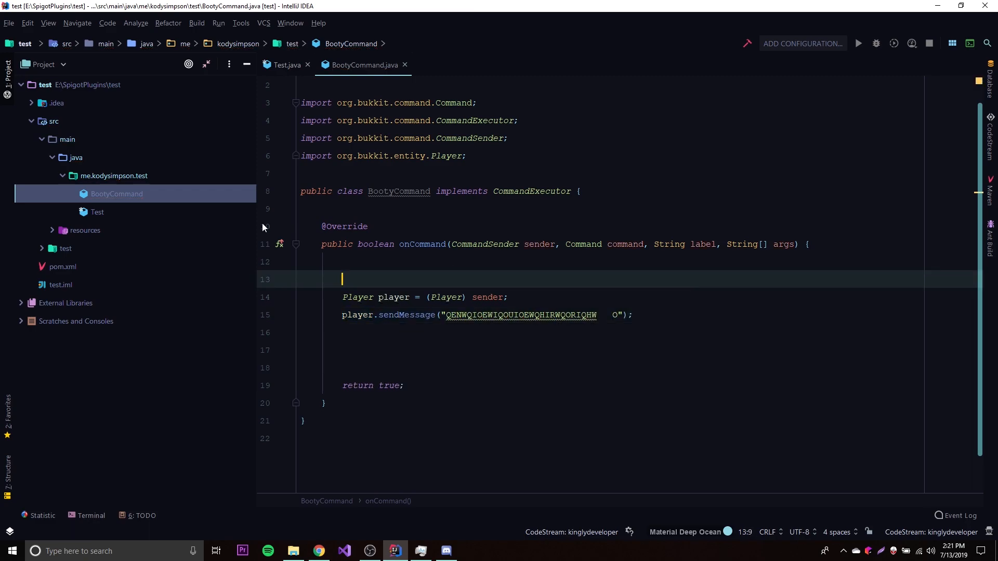
Add a commands: section with a test: entry to plugin.yml
click(285, 64)
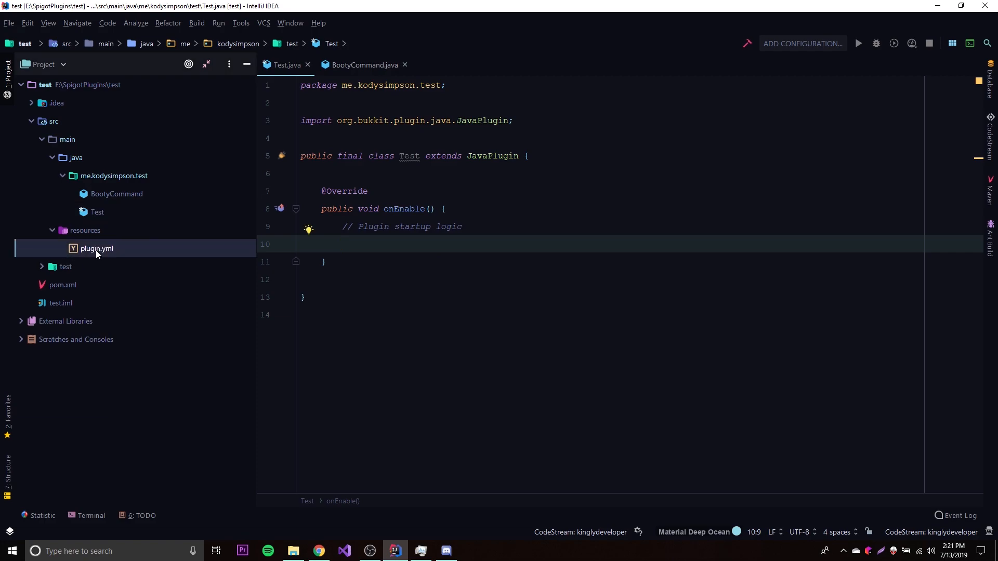
text(commands:)
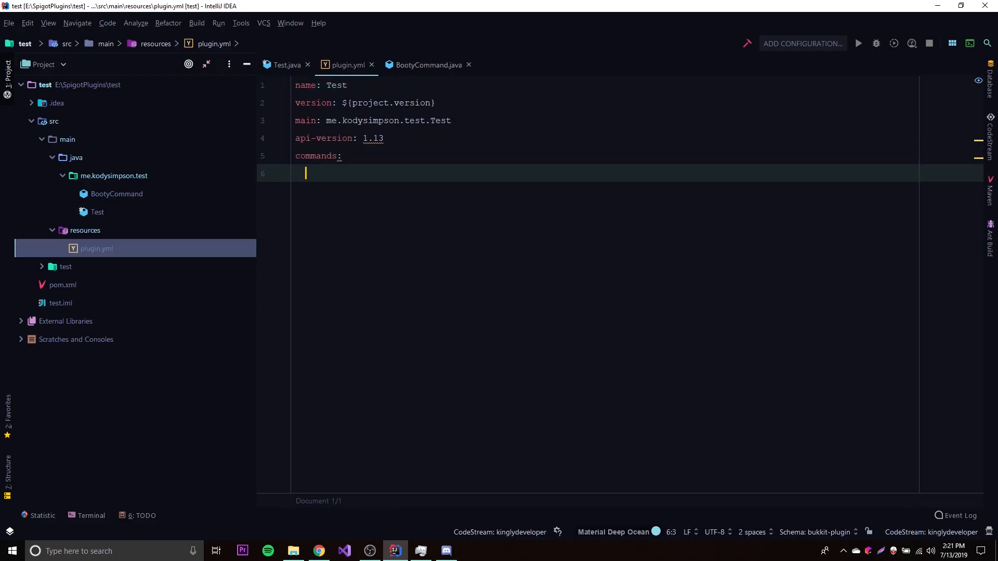
text(test:)
text(description:)
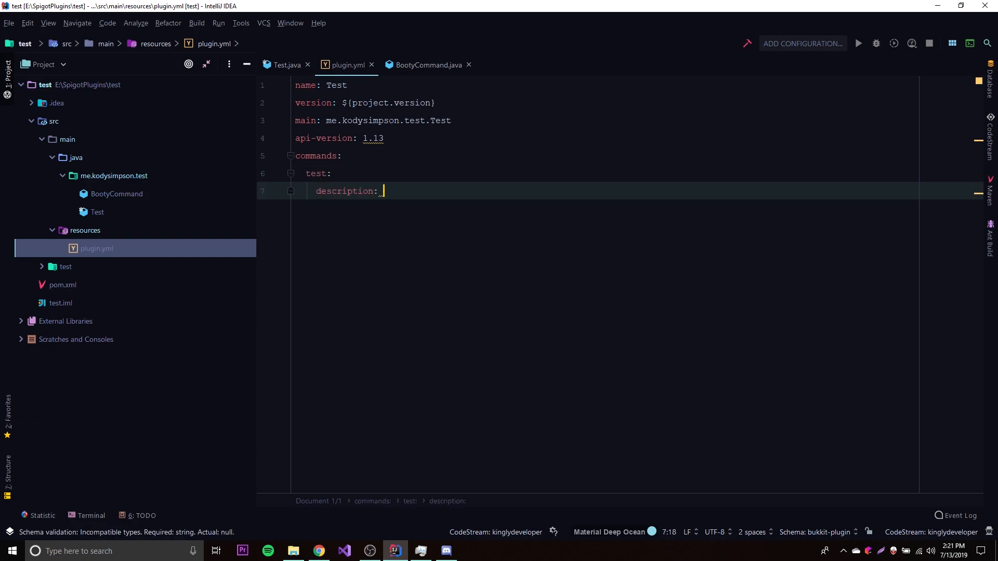
text(Test)
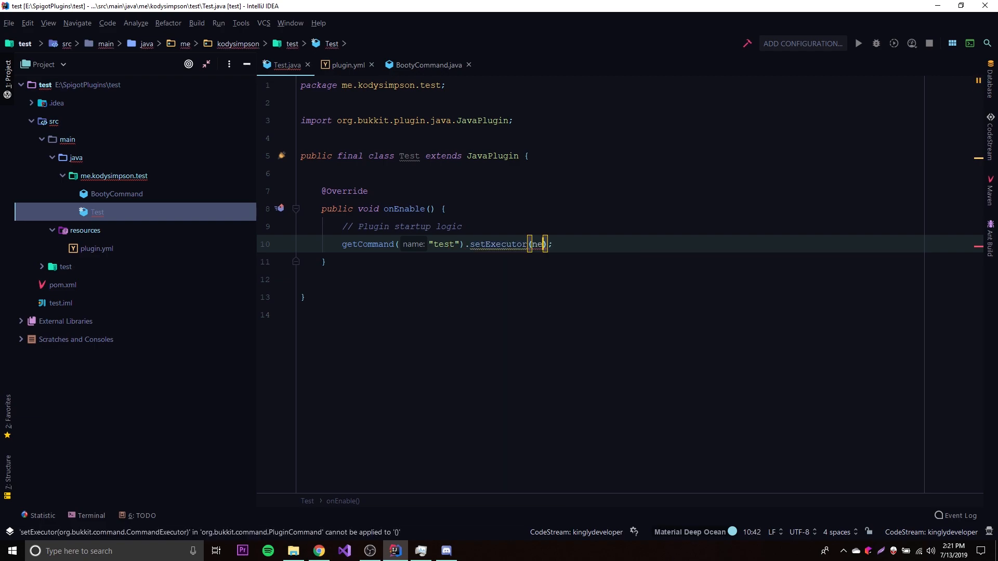
Register new BootyCommand() as executor for getCommand("test") in onEnable
text(new BootyCommand())
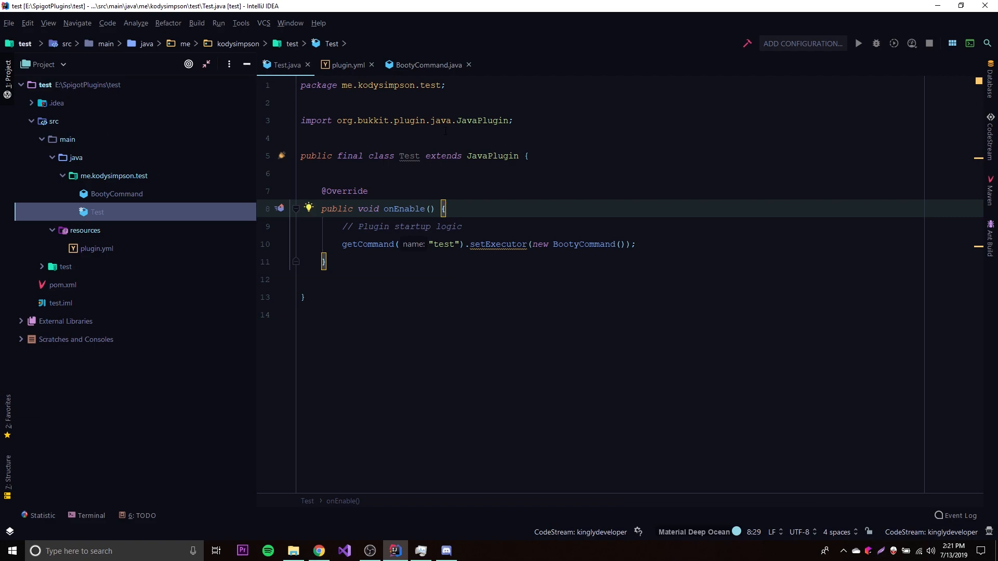
click(990, 192)
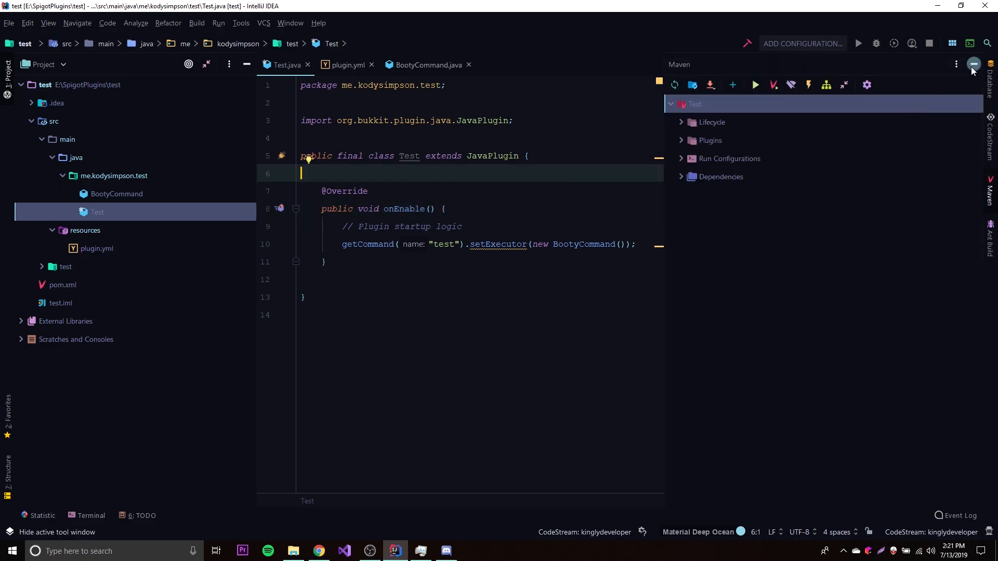
click(972, 64)
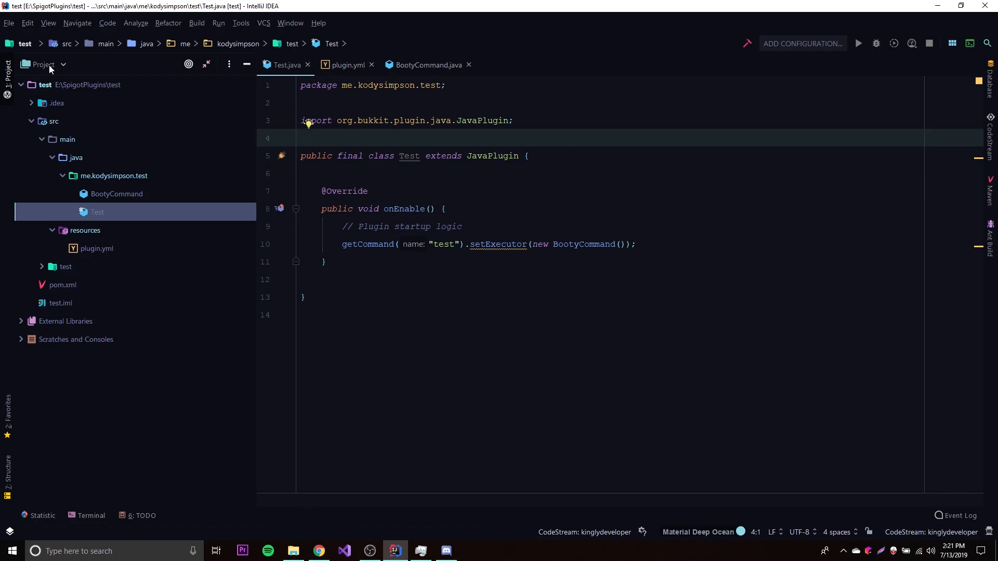
Go to Project Structure > Artifacts and start adding a new artifact
click(9, 23)
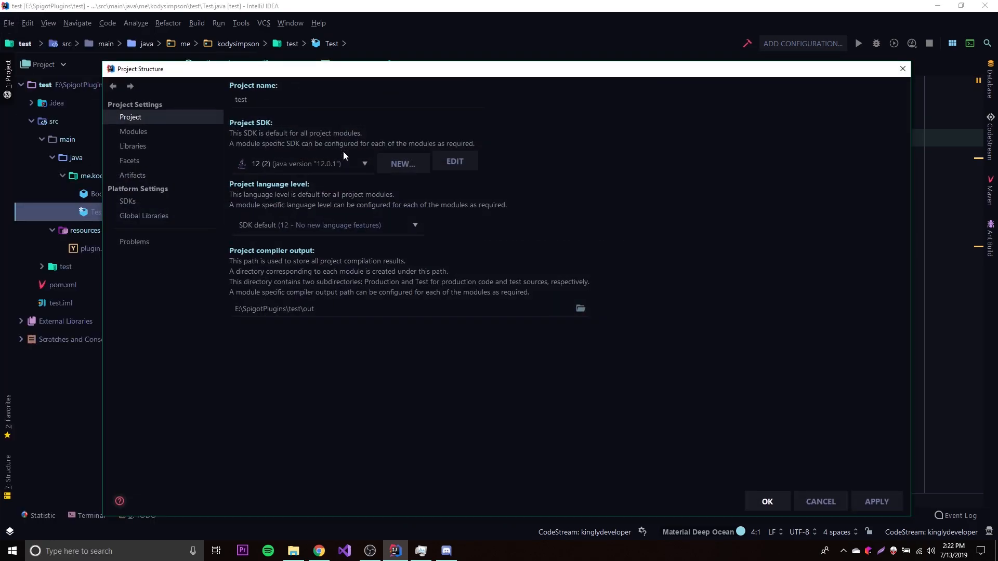
click(132, 174)
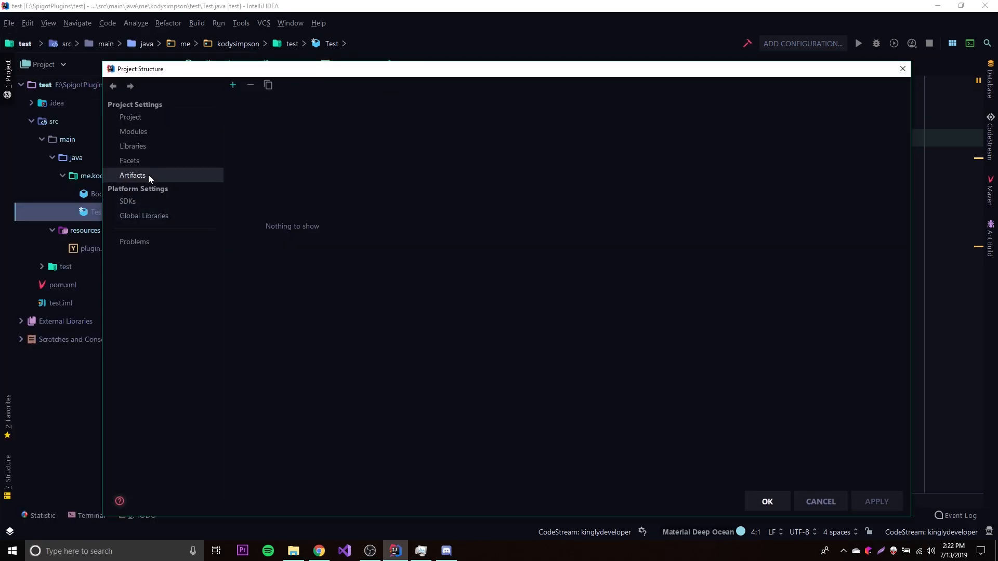
mouse_move(231, 84)
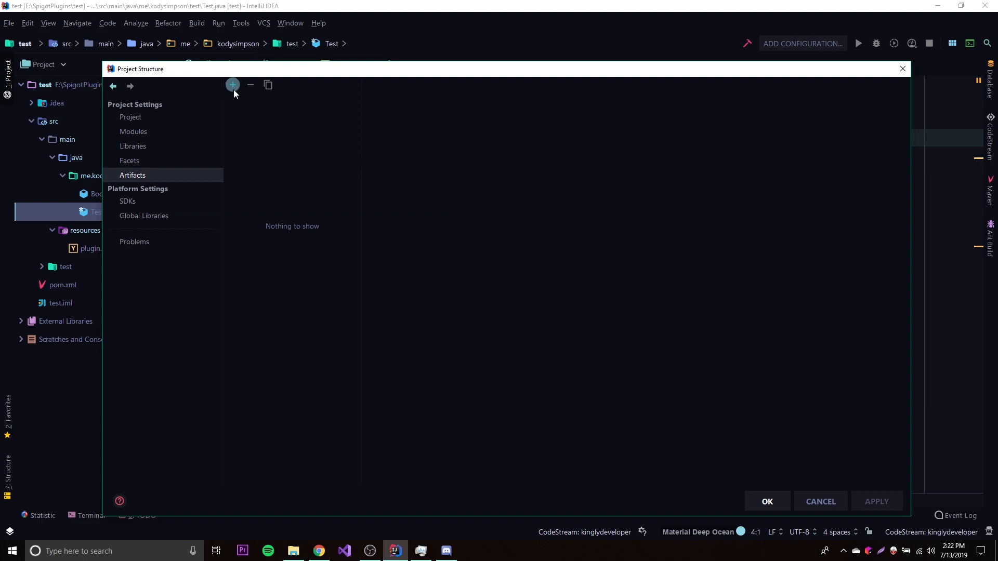
click(232, 84)
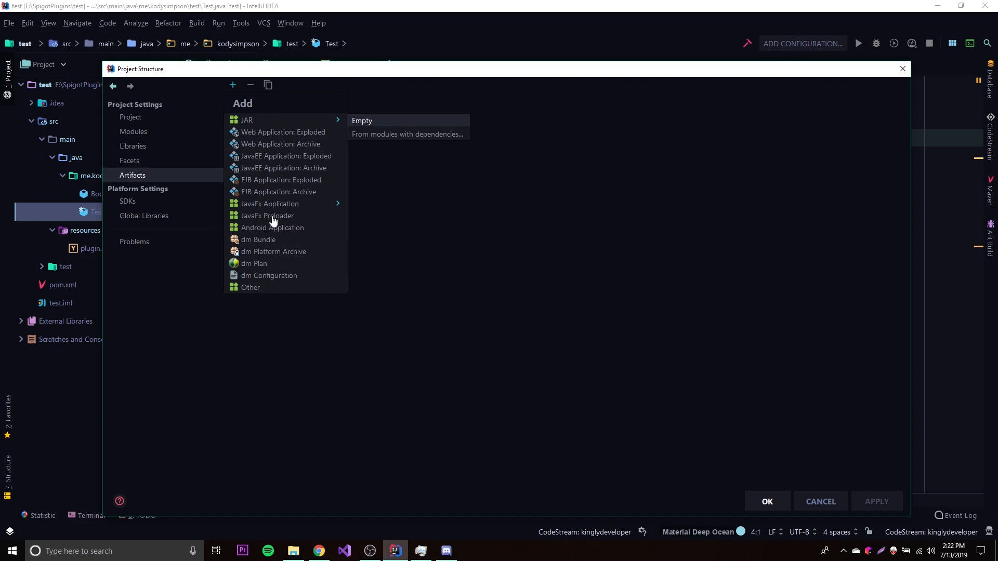
mouse_move(288, 124)
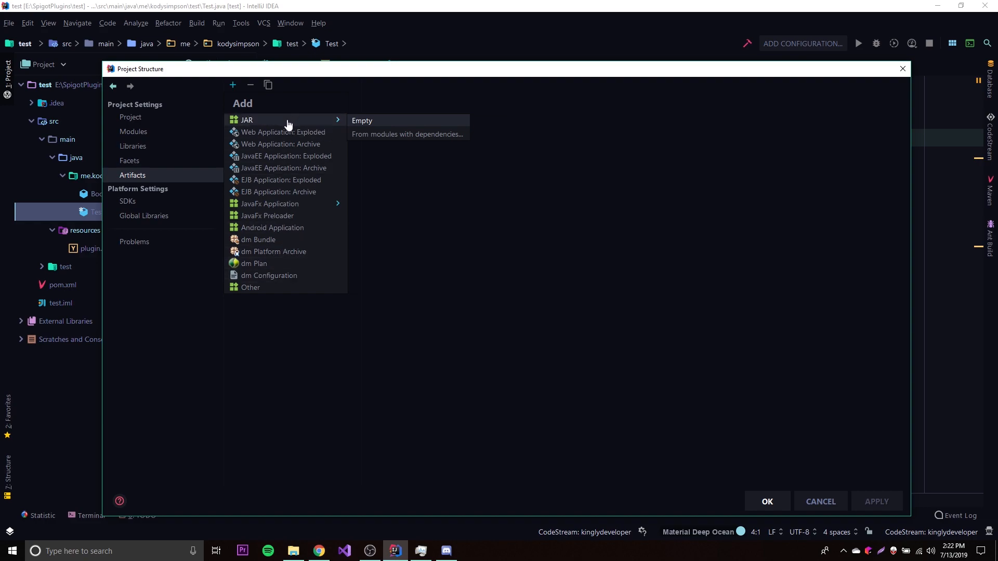
mouse_move(368, 124)
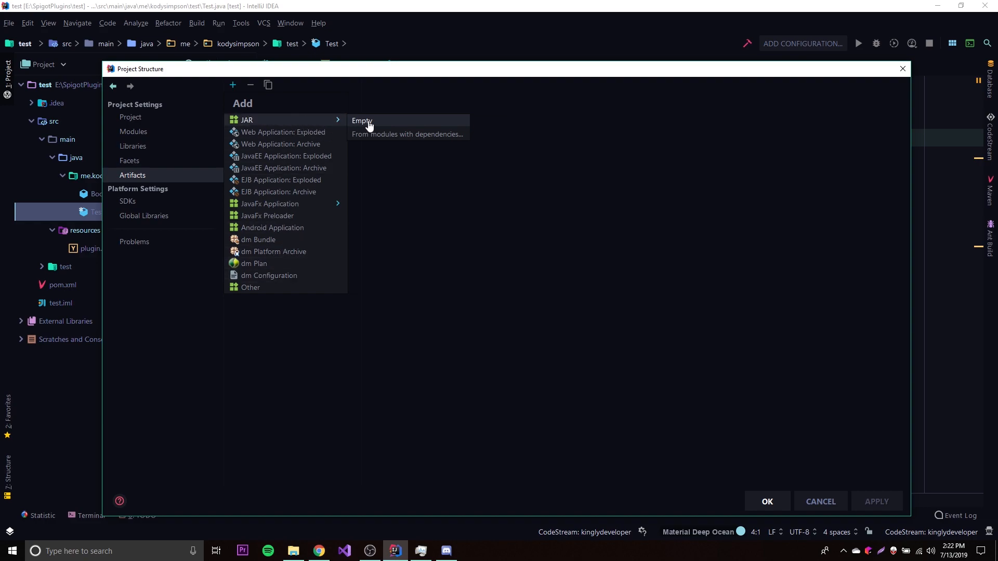
mouse_move(372, 134)
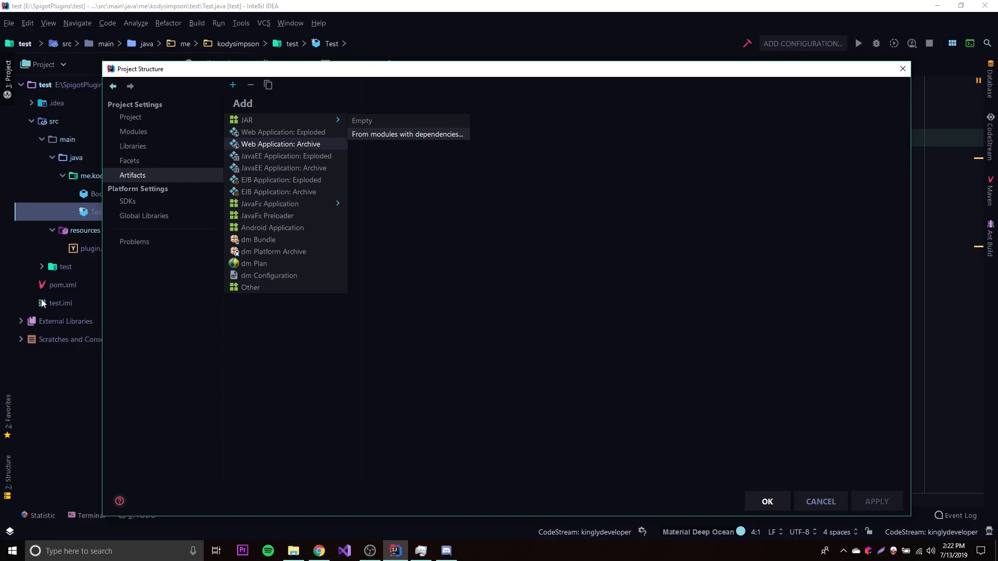
mouse_move(44, 299)
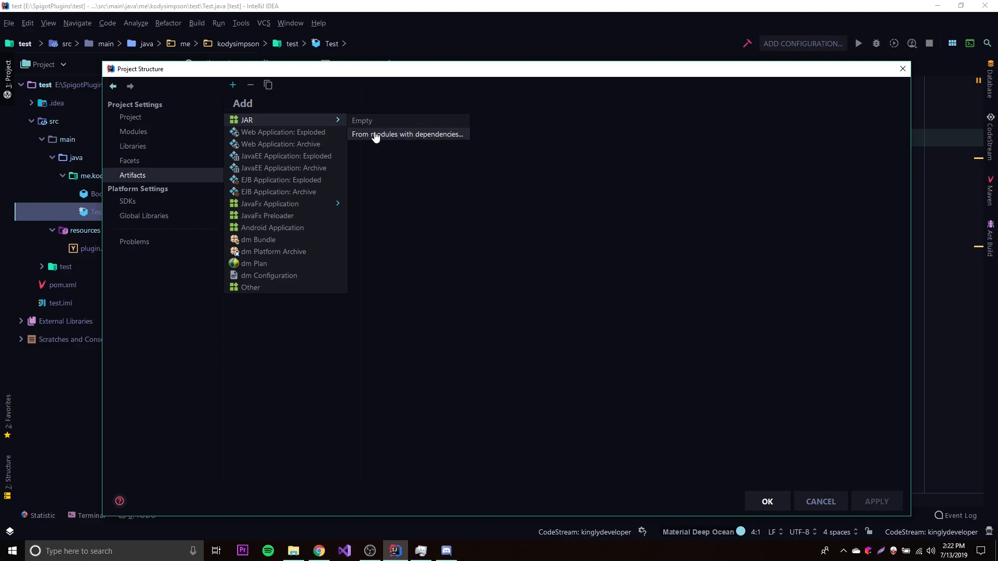
Choose JAR from modules with dependencies, keep module test, and confirm
click(407, 134)
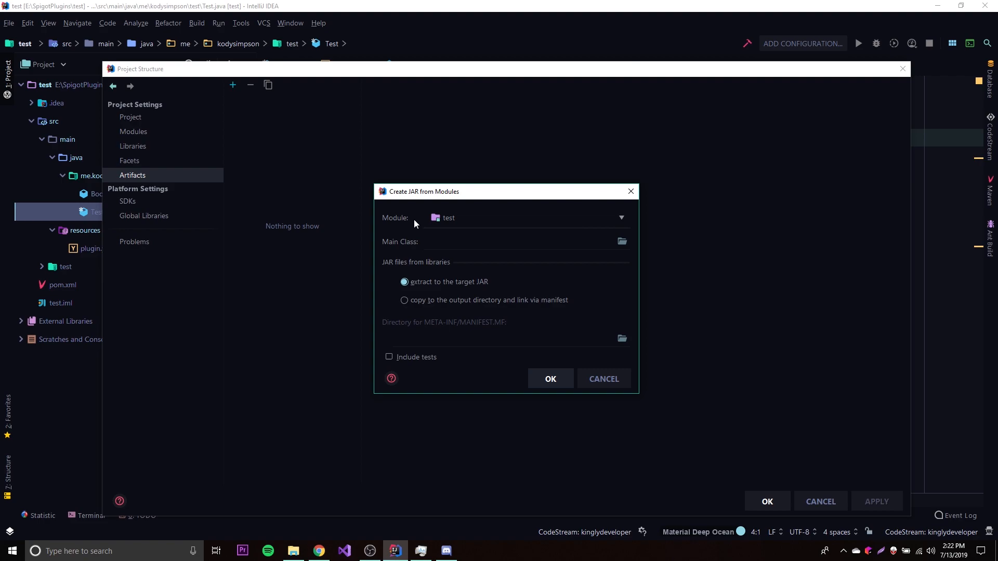
click(522, 217)
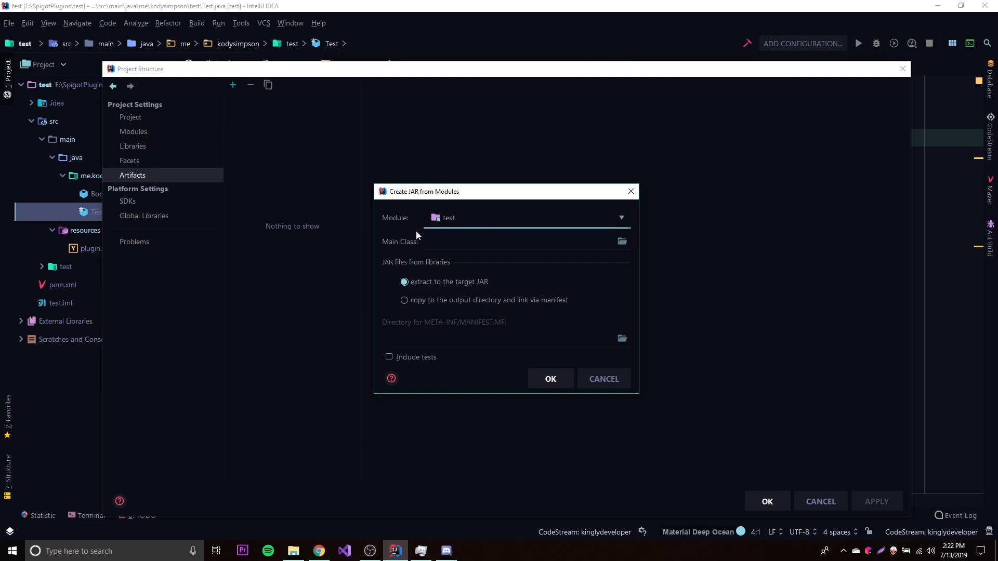
click(515, 241)
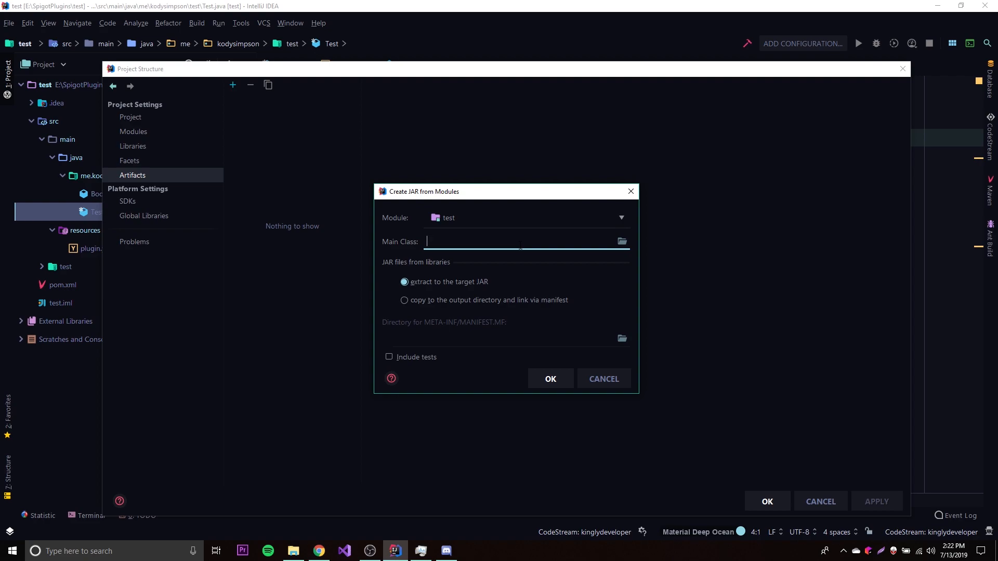
mouse_move(506, 330)
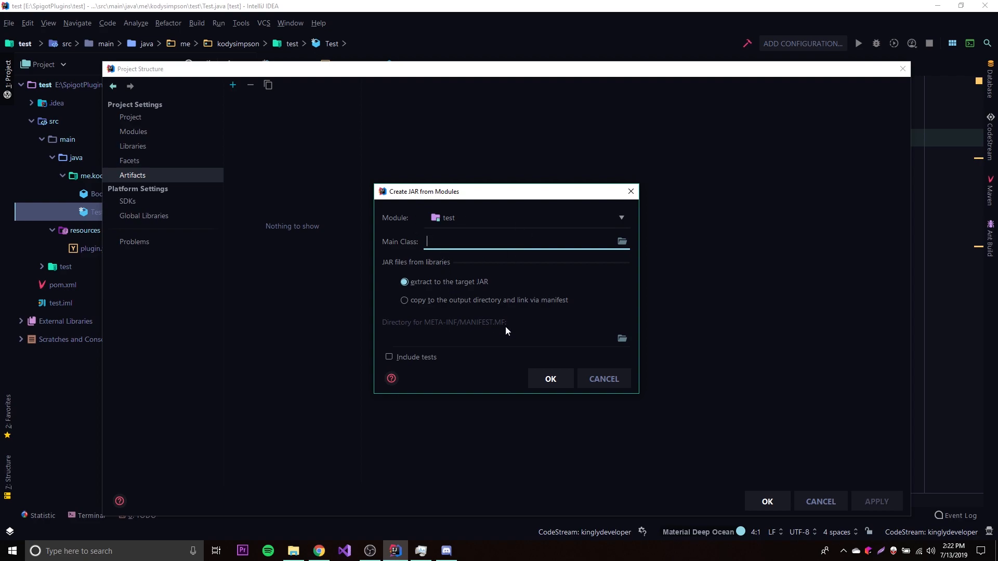
click(548, 378)
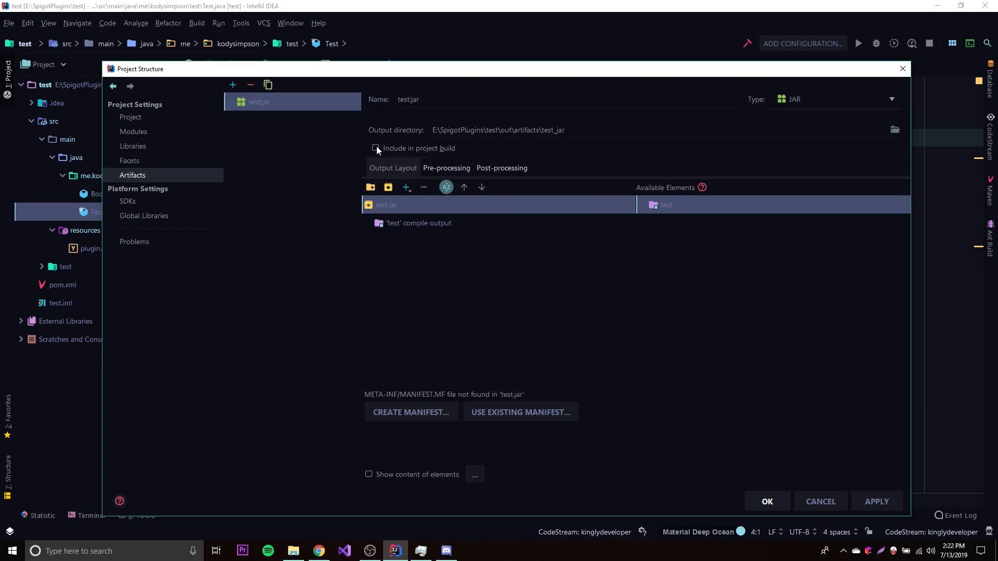
Tick Include in project build for the test:jar artifact and save the settings
click(375, 148)
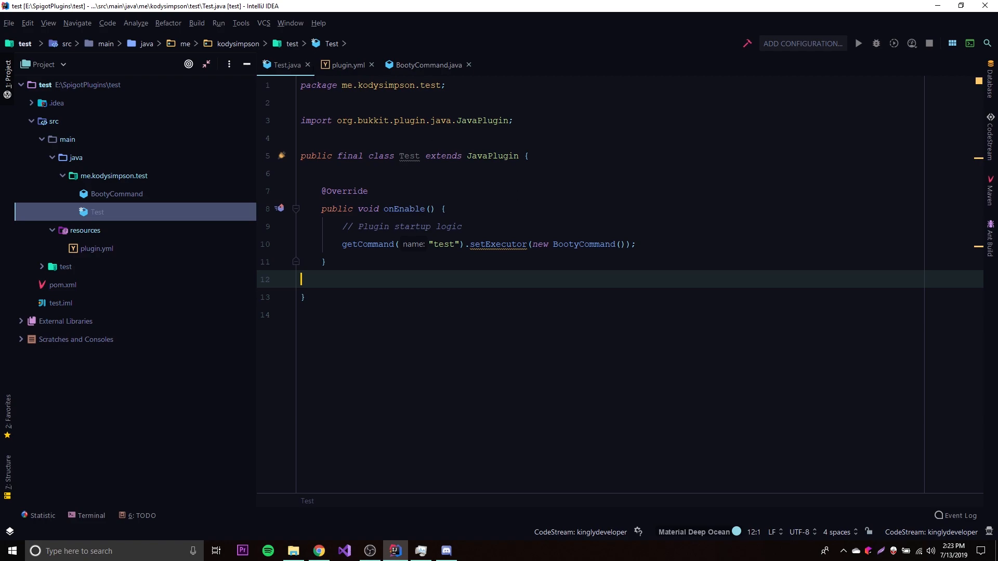
Build the test:jar artifact via Build > Build Artifacts, producing a target folder
click(196, 23)
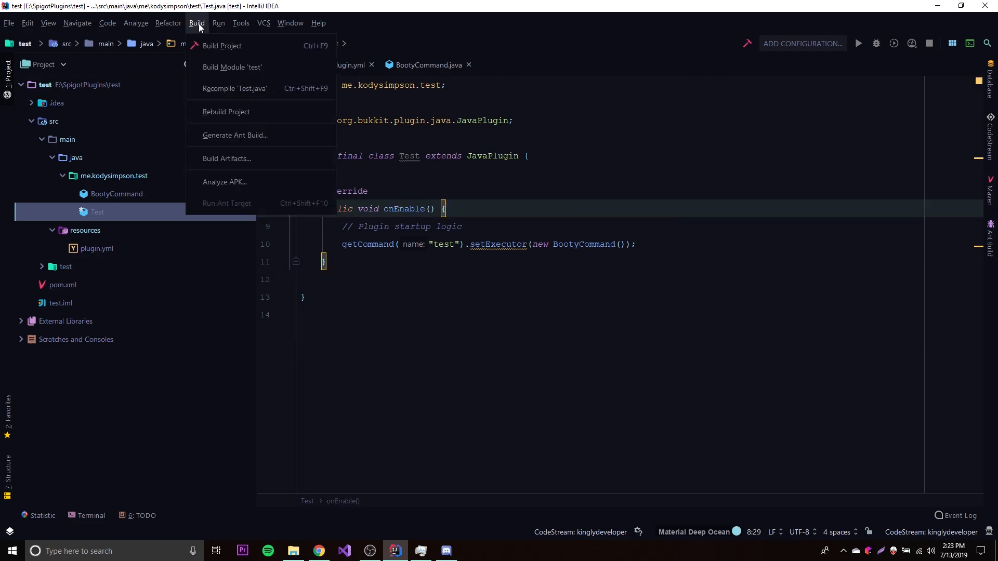
click(226, 158)
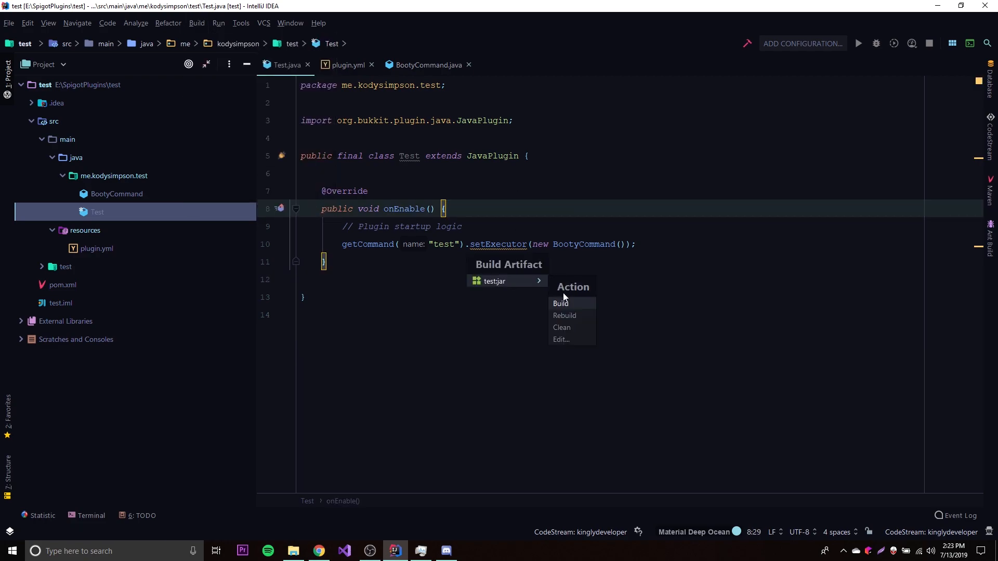
click(560, 302)
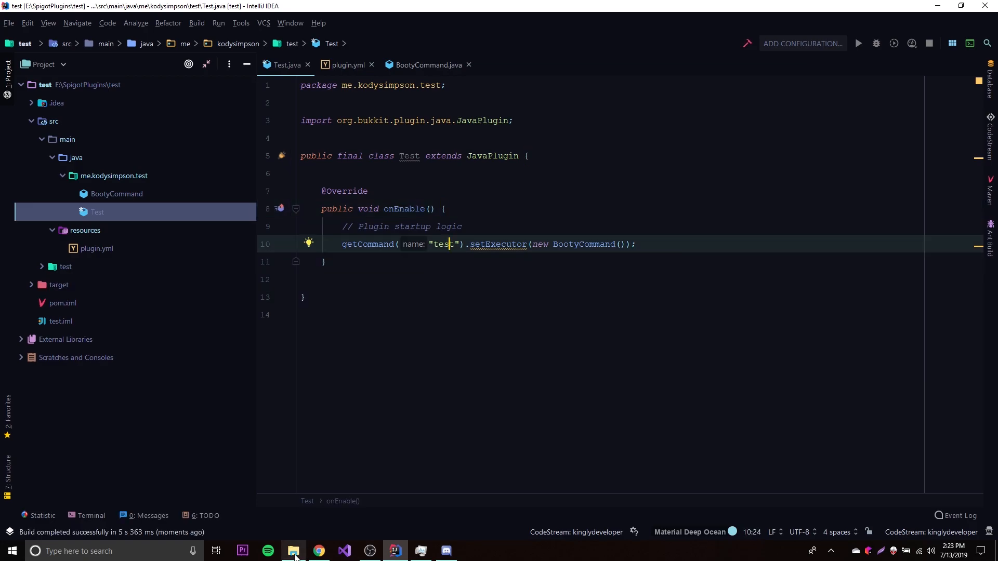
click(293, 551)
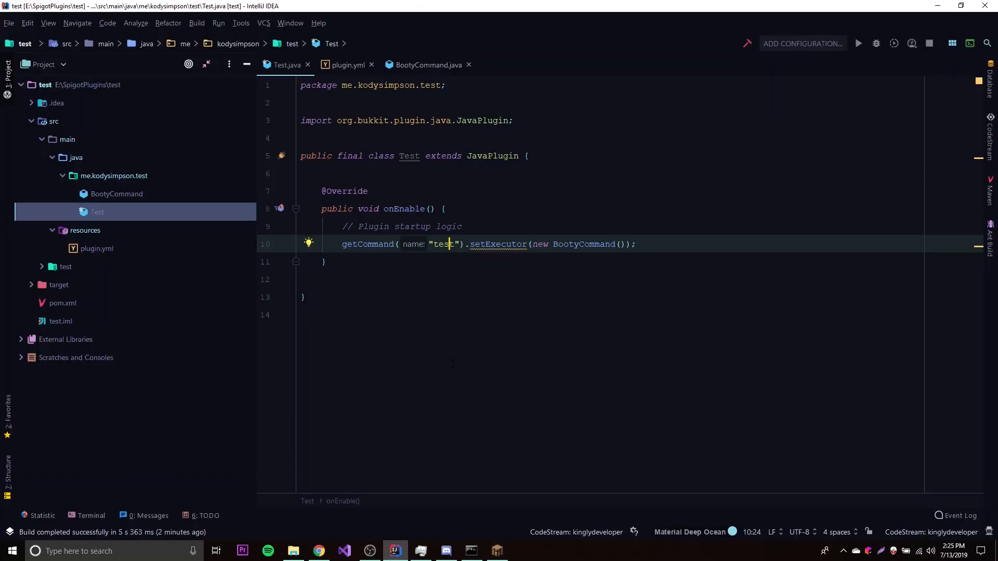
Check the server's plugins folder now holds test.jar next to PluginMetrics
click(426, 64)
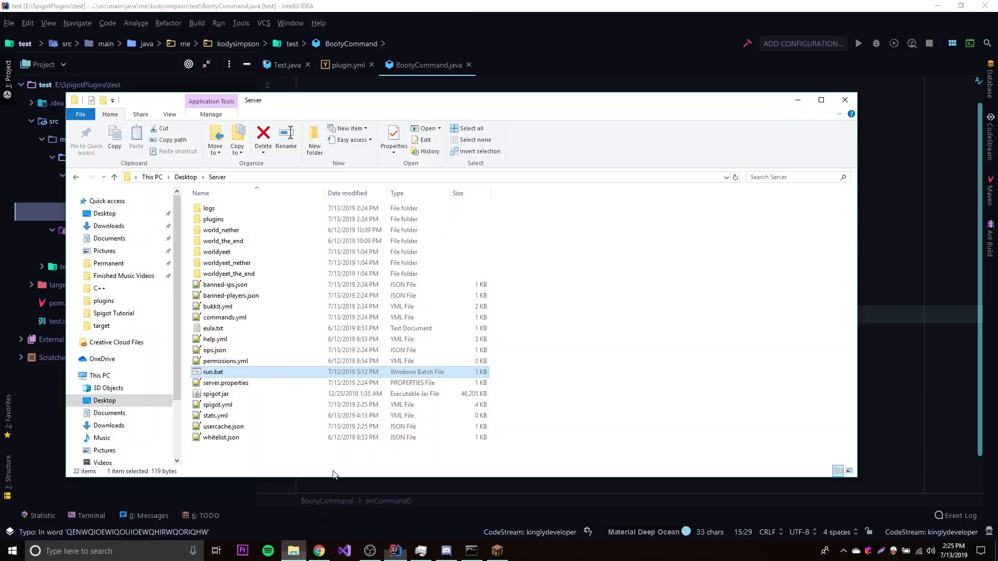
double_click(213, 219)
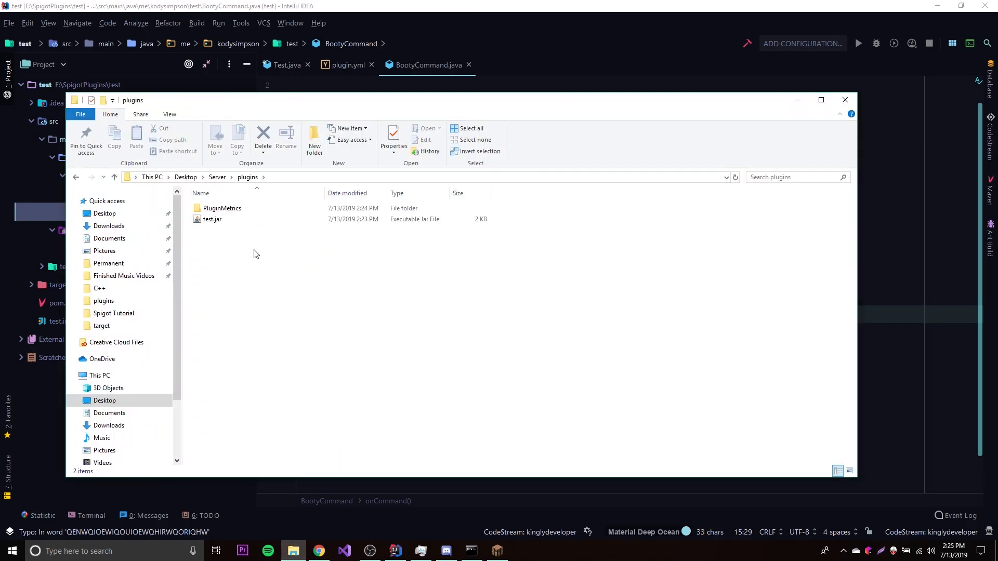
mouse_move(372, 237)
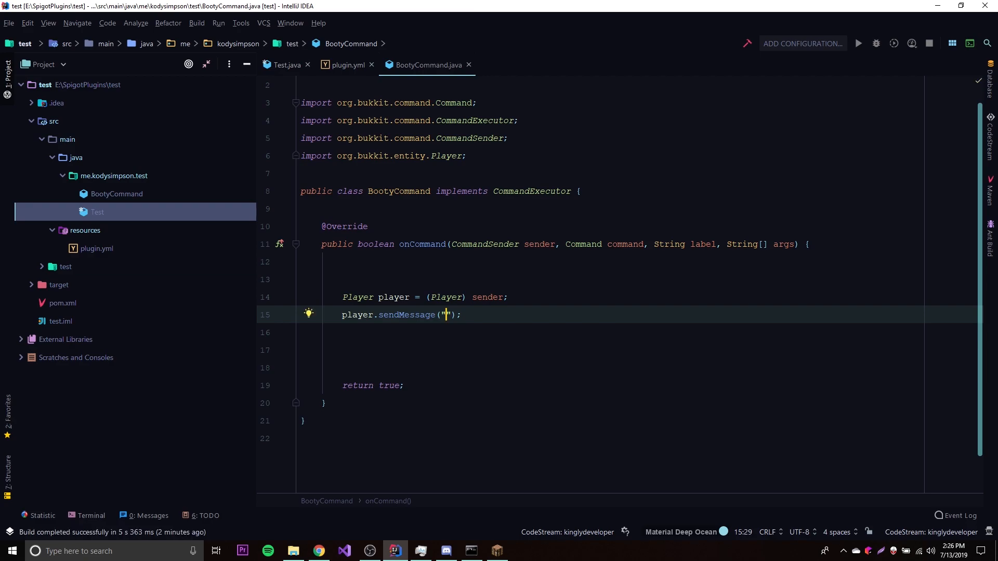
Change the player message to "Hello, i will kill you" and rebuild test:jar
text(Hello,)
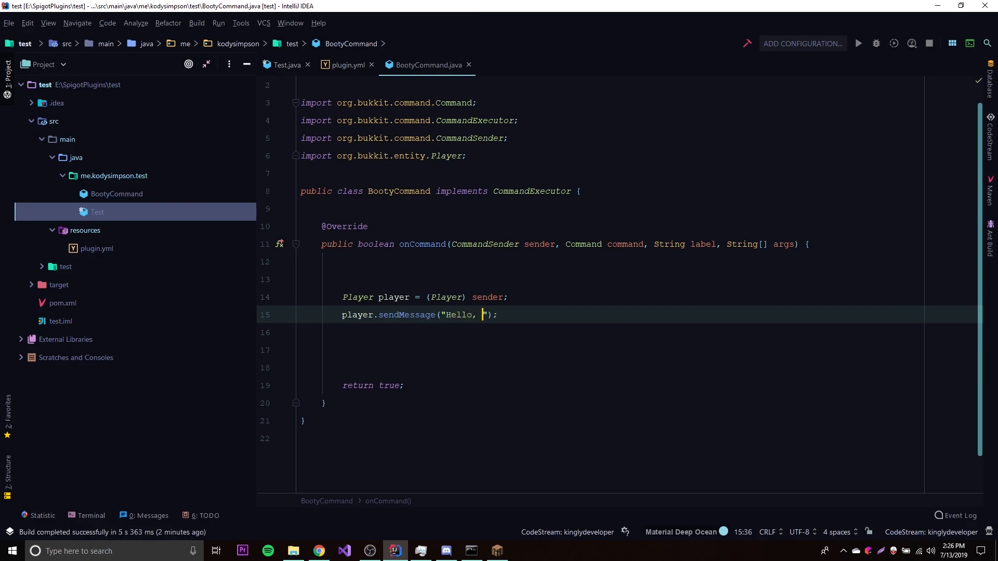
text(i will kill you)
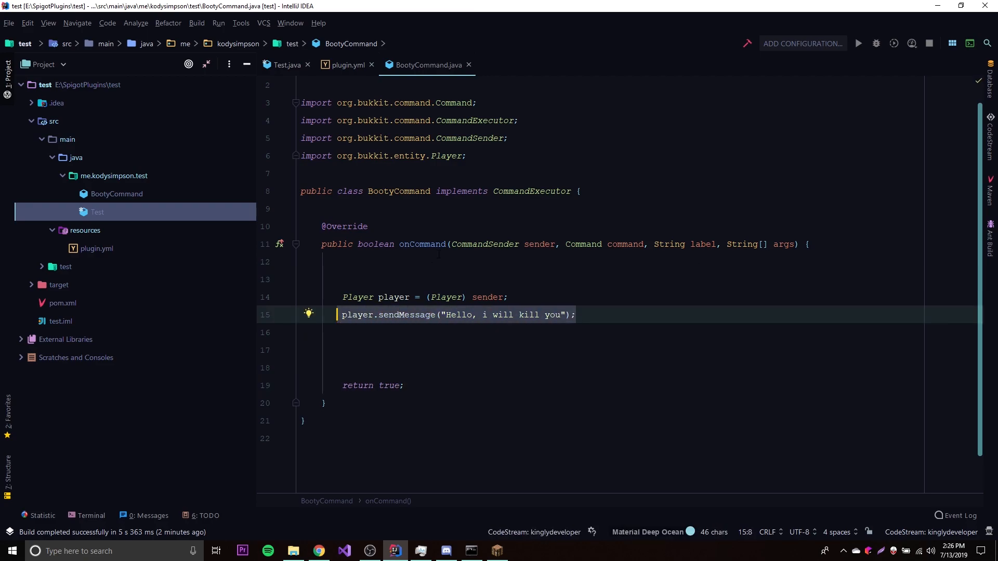
click(350, 261)
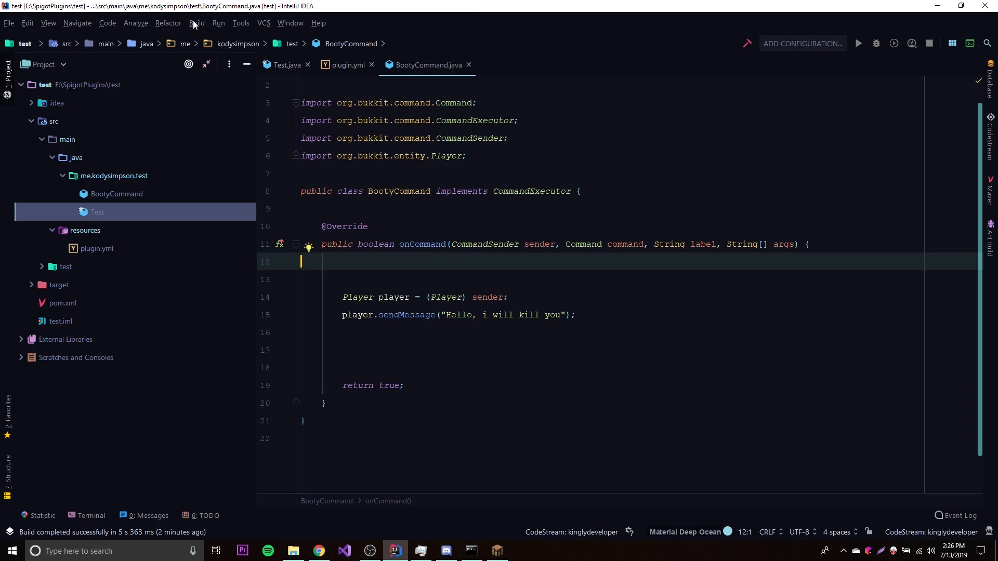
click(197, 23)
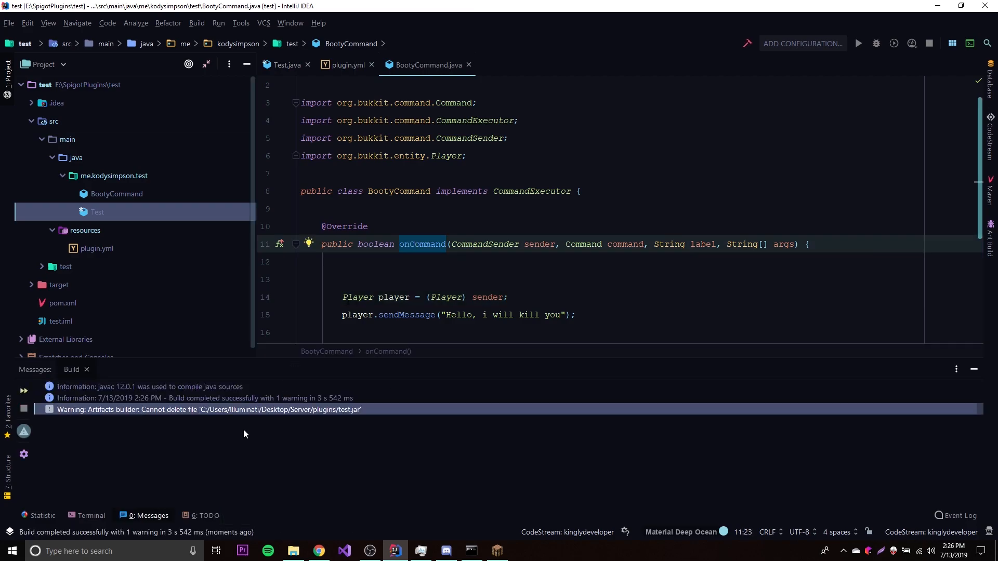
click(210, 409)
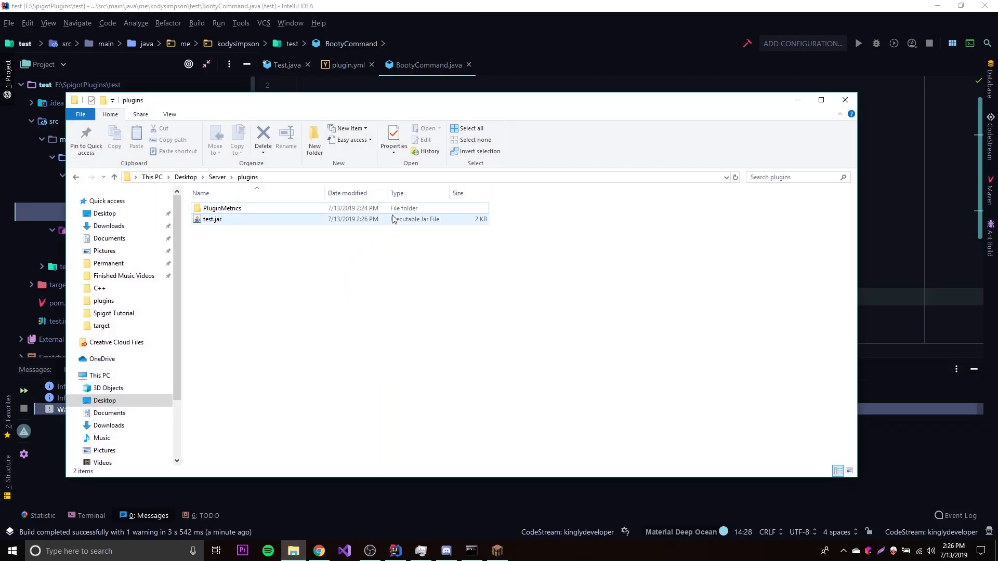
click(212, 219)
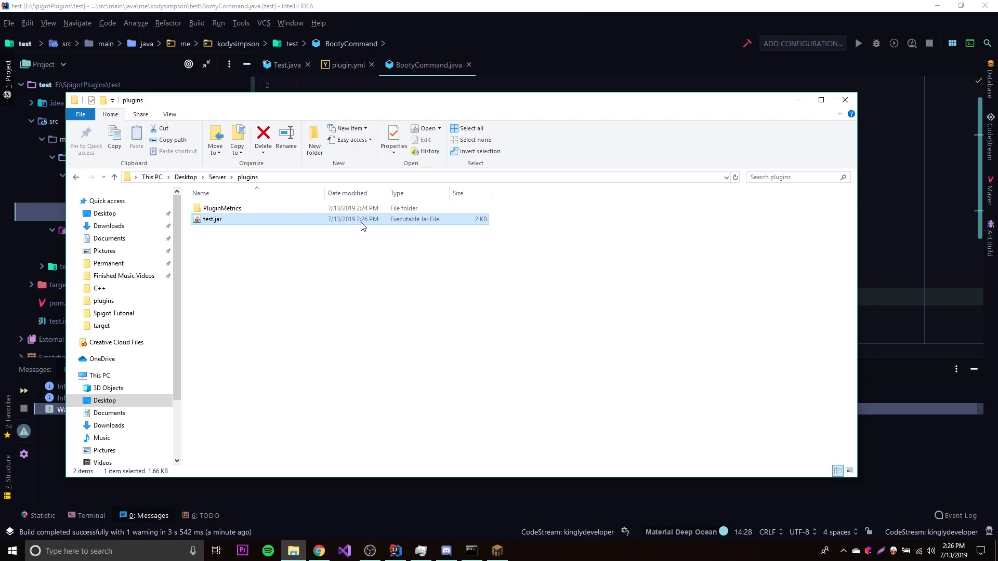
mouse_move(700, 443)
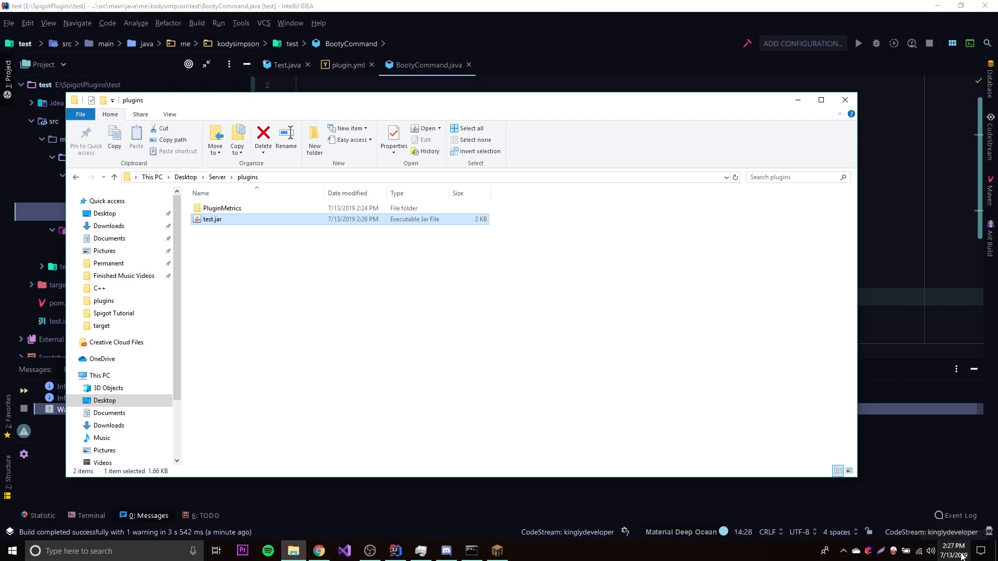
mouse_move(365, 225)
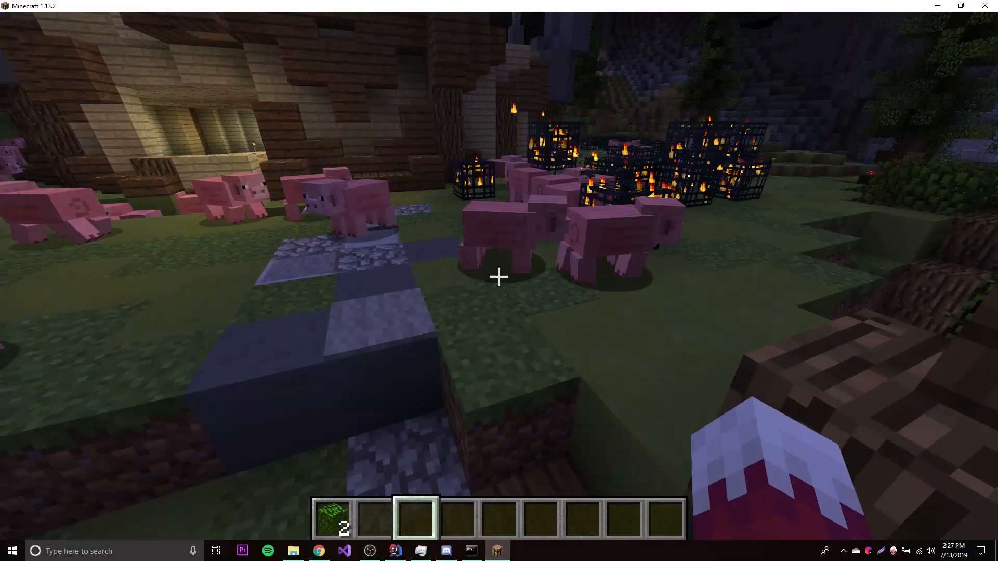
mouse_move(499, 277)
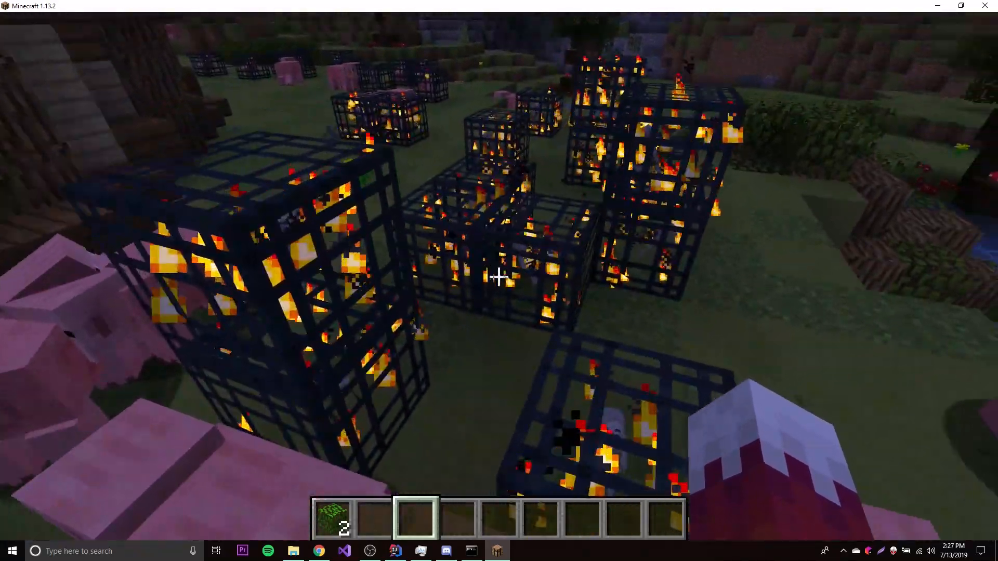
mouse_move(498, 276)
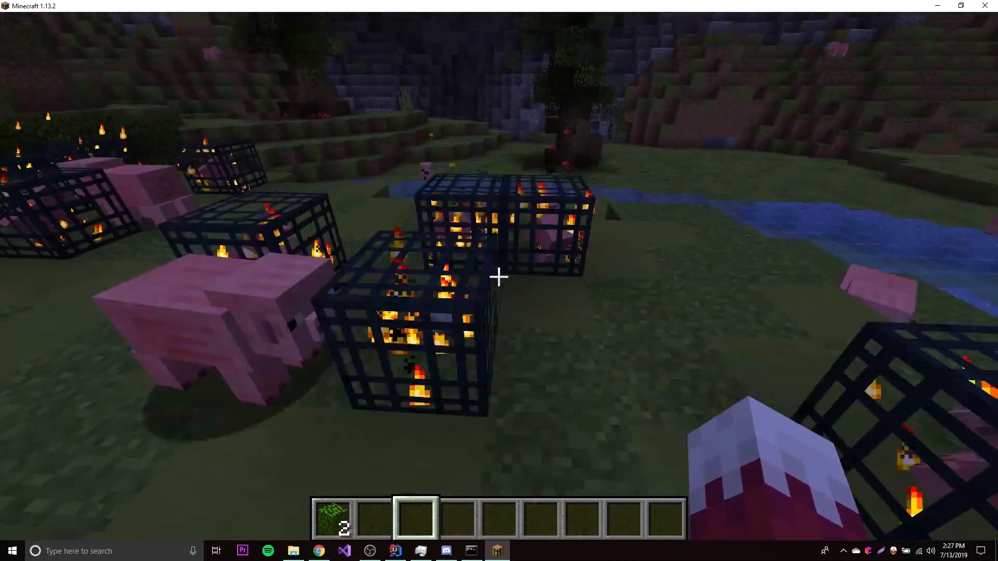
mouse_move(499, 277)
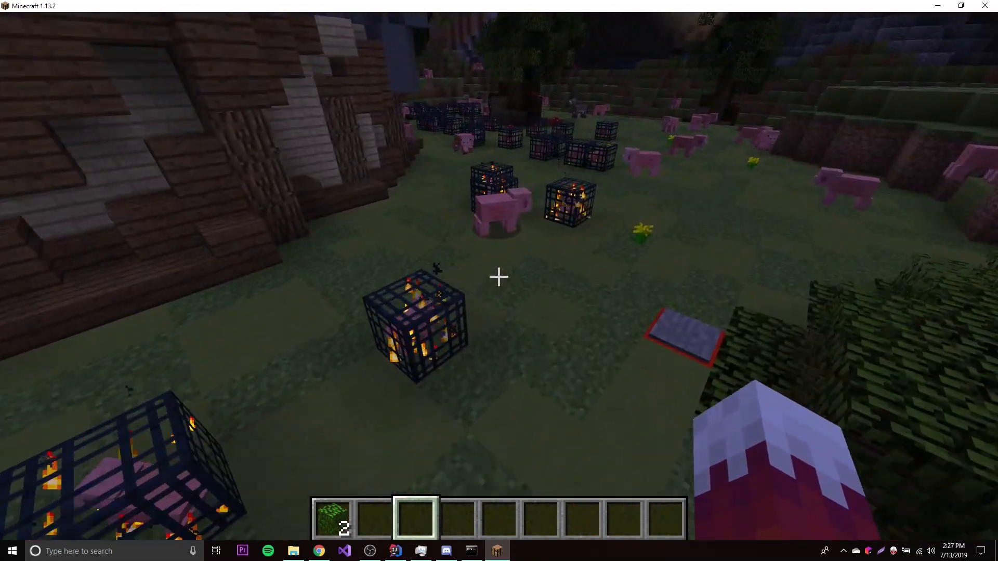
mouse_move(499, 277)
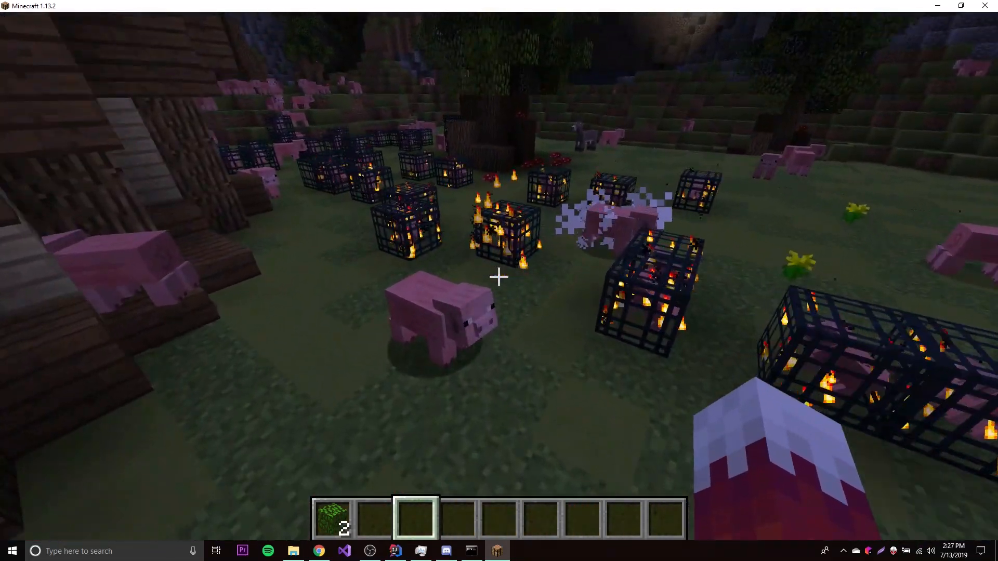